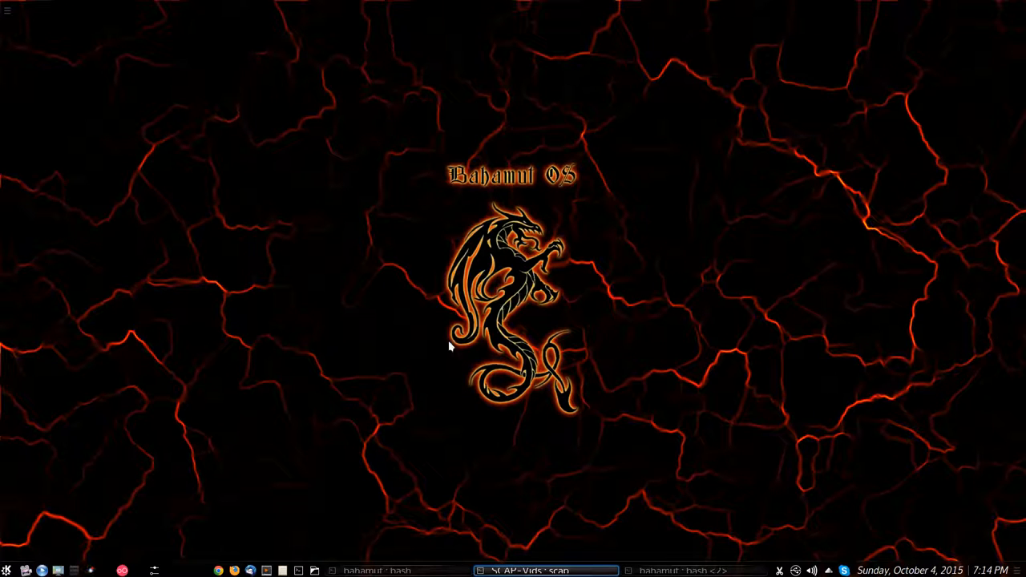
{"action": "mouse_move", "coordinate": [498, 419]}
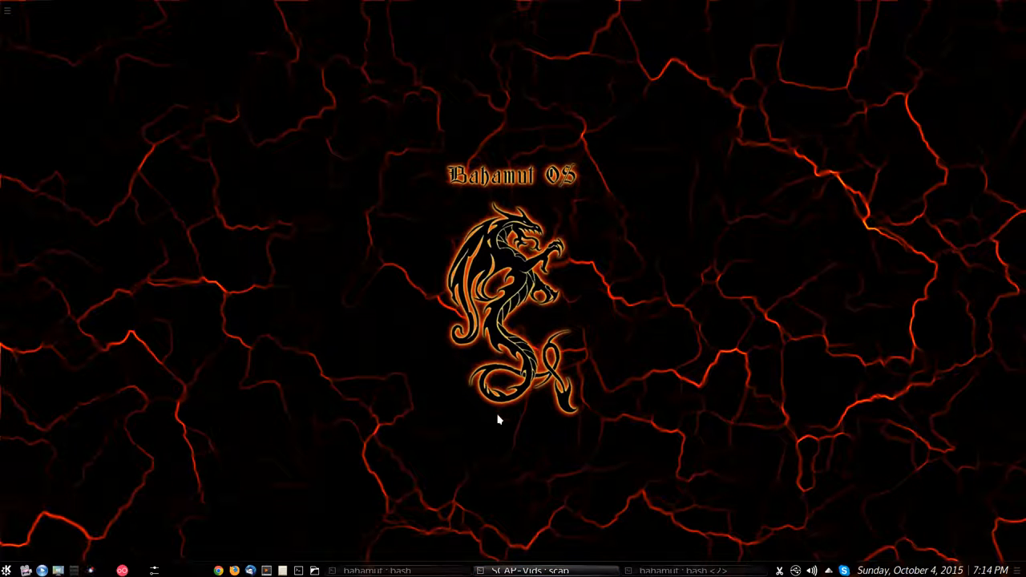
{"action": "mouse_move", "coordinate": [653, 395]}
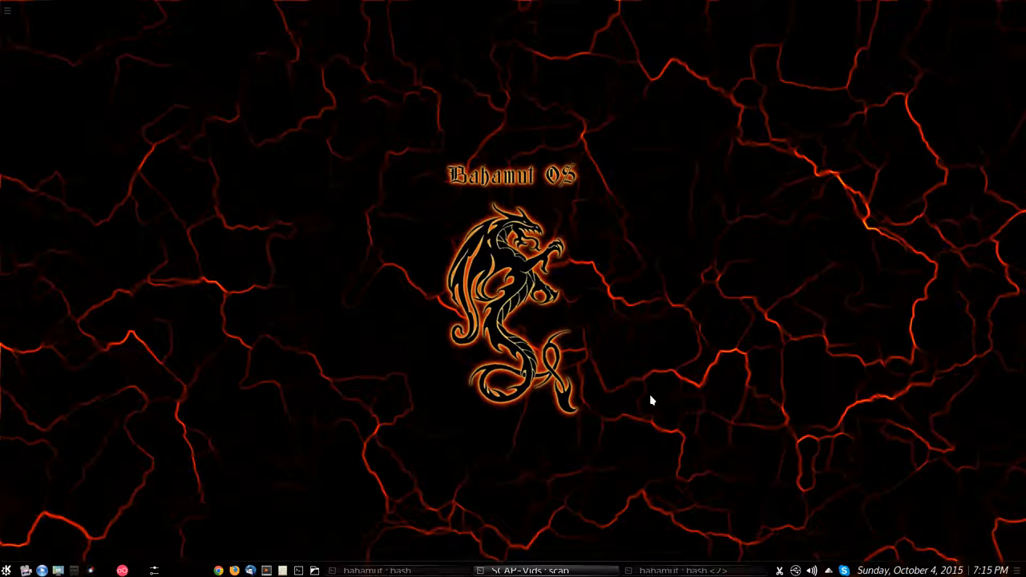
{"action": "mouse_move", "coordinate": [641, 401]}
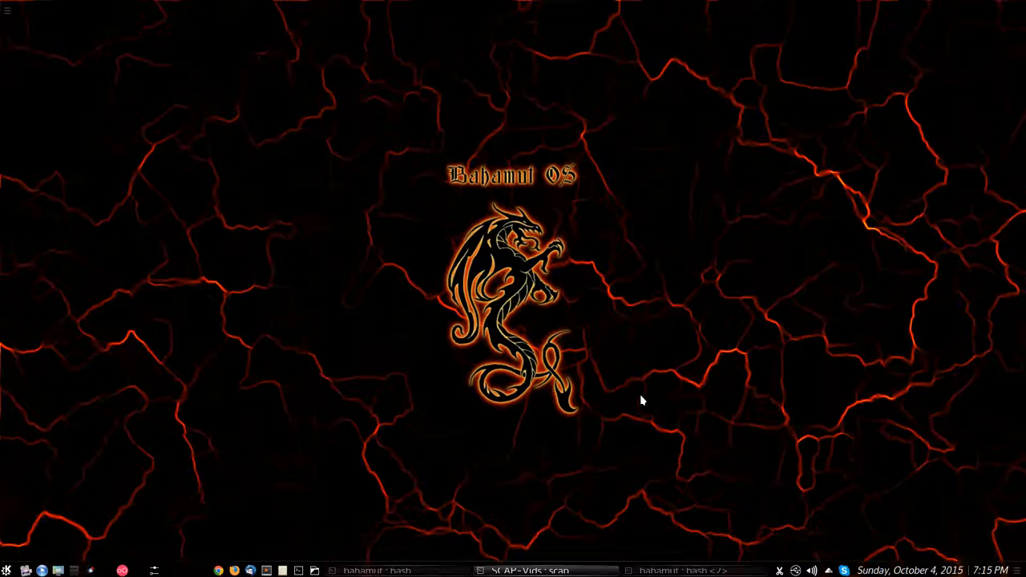
{"action": "mouse_move", "coordinate": [639, 411]}
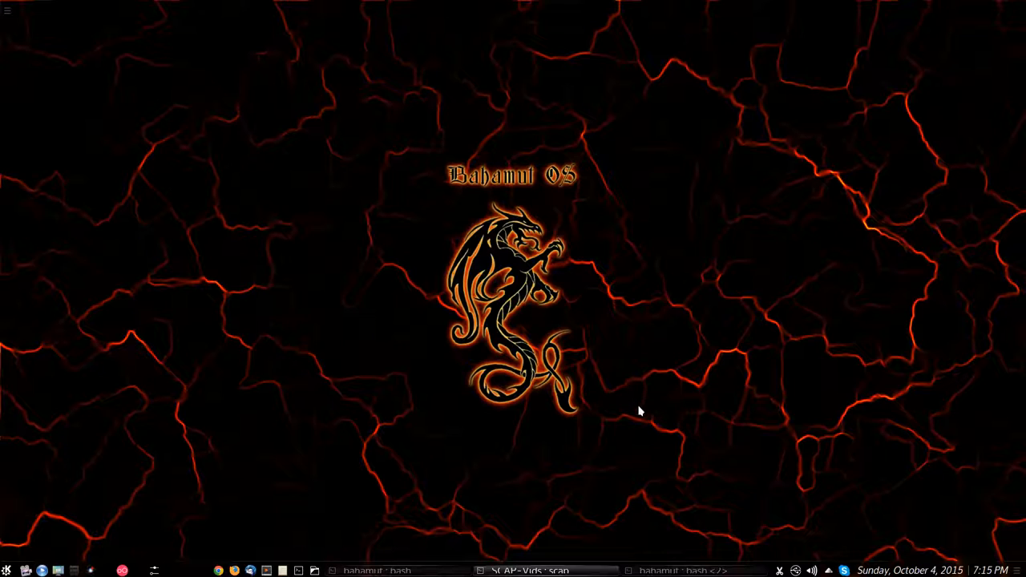
{"action": "mouse_move", "coordinate": [633, 417]}
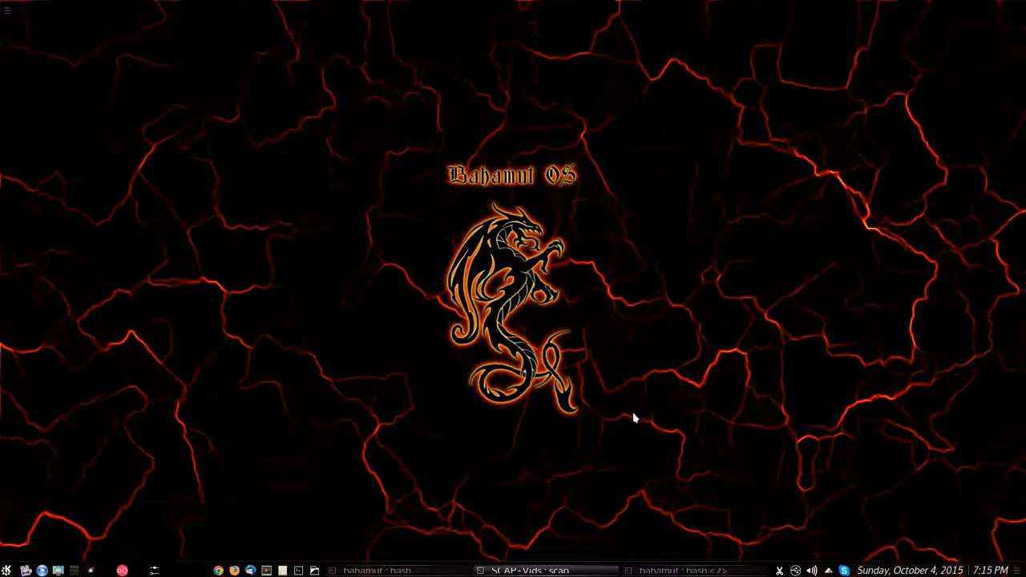
{"action": "mouse_move", "coordinate": [552, 439]}
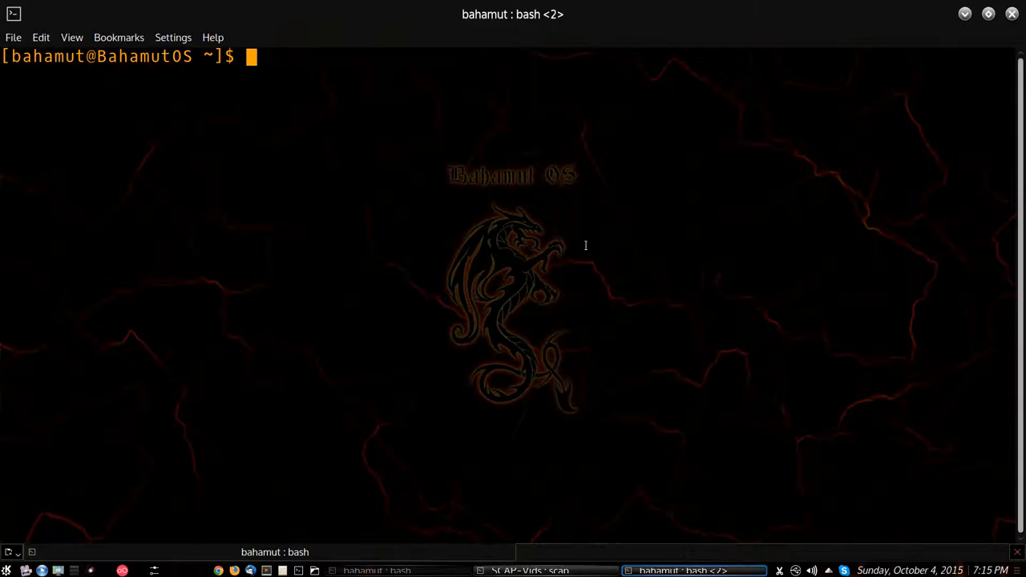
{"action": "mouse_move", "coordinate": [685, 163]}
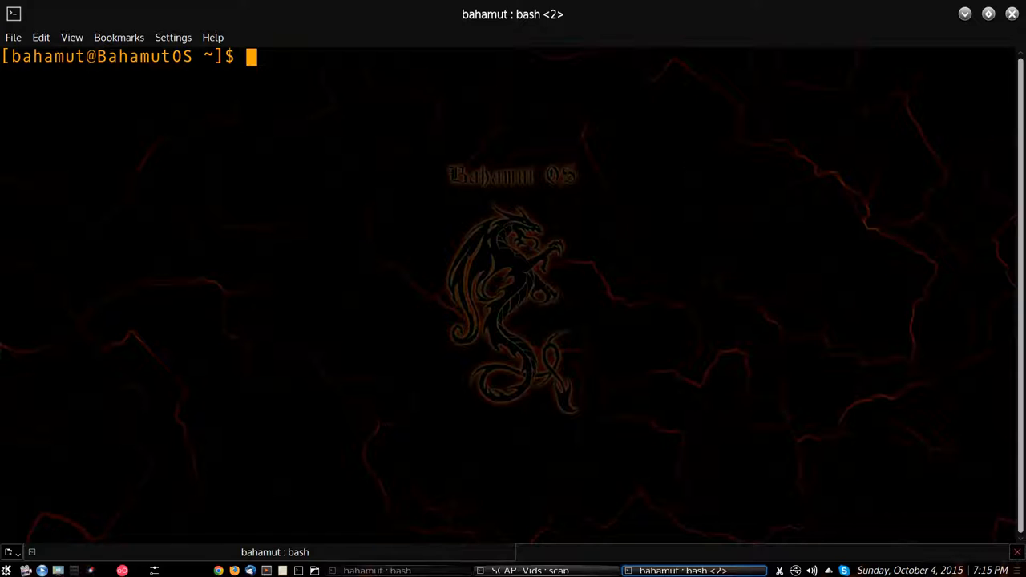
- Type 'pacmd list-sources | grep -e device.string -e name:' at the Konsole prompt
{"action": "type", "text": "pacmd list-sources | grep -e device.string -e 'name:'"}
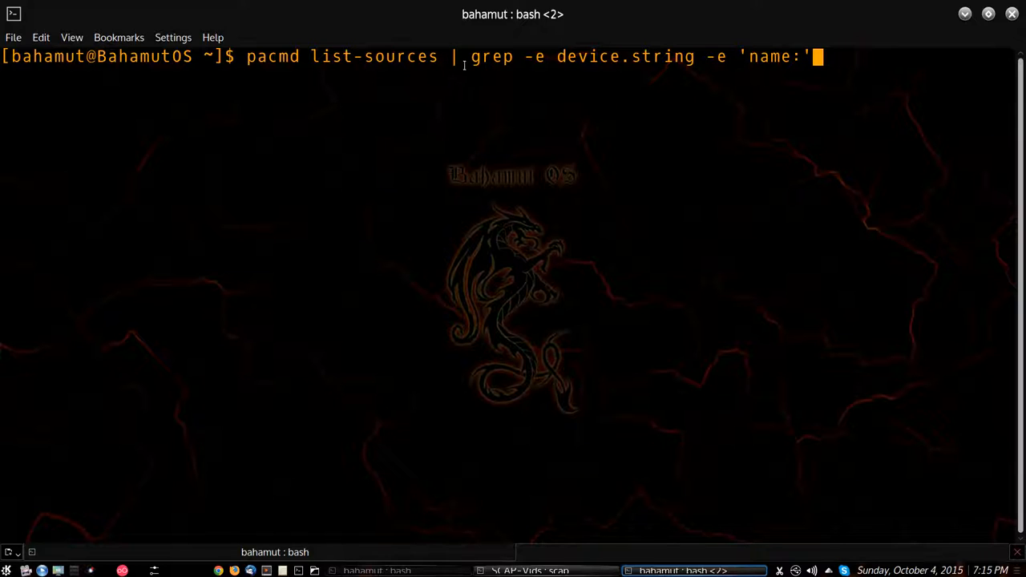
{"action": "mouse_move", "coordinate": [521, 62]}
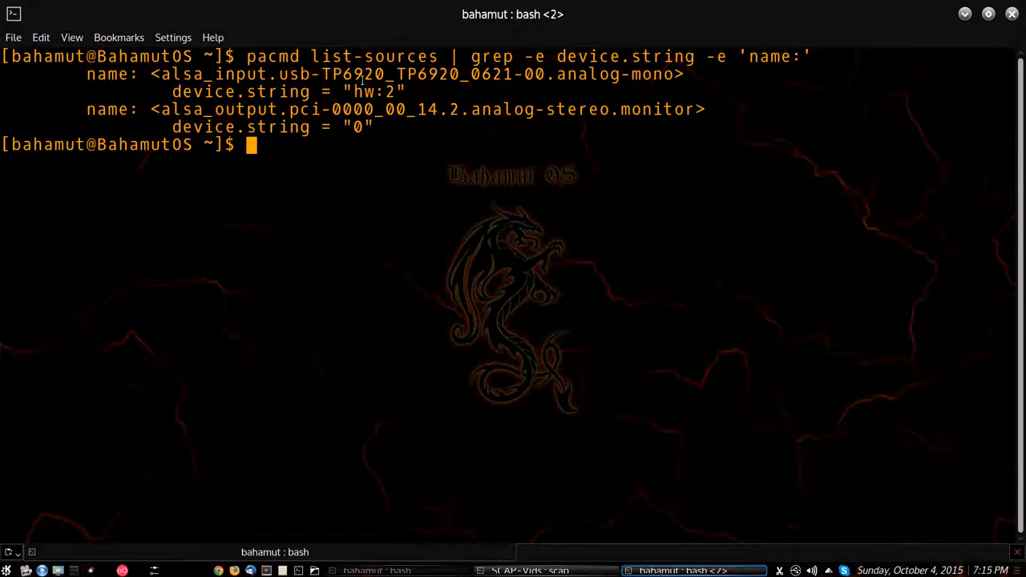
{"action": "mouse_move", "coordinate": [424, 354]}
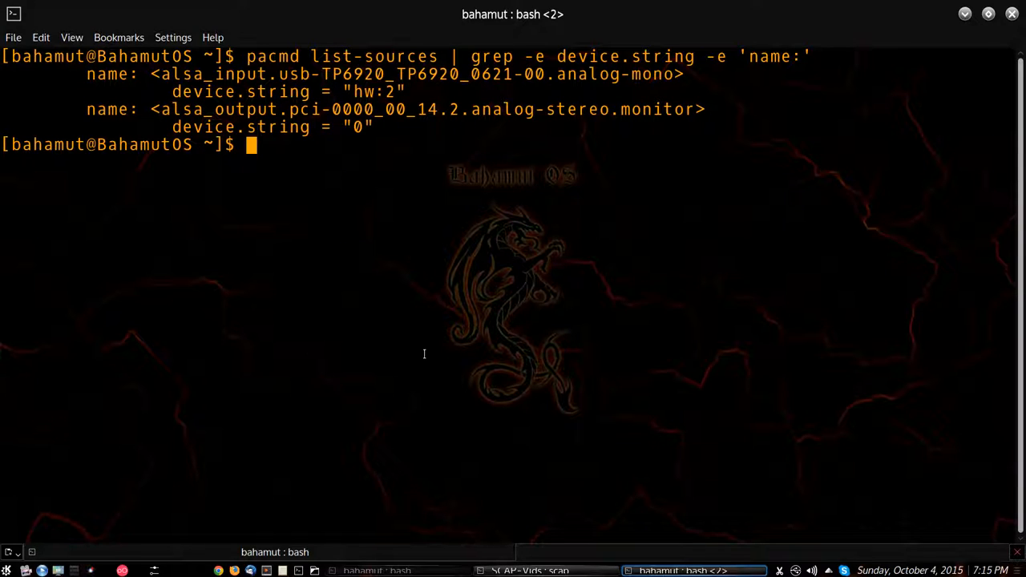
{"action": "mouse_move", "coordinate": [427, 334]}
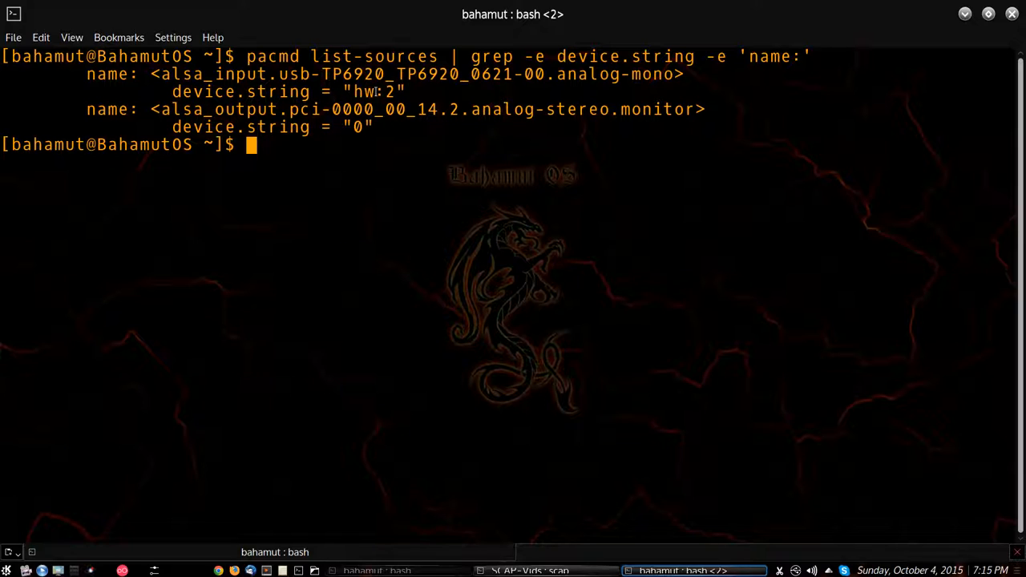
{"action": "mouse_move", "coordinate": [402, 243]}
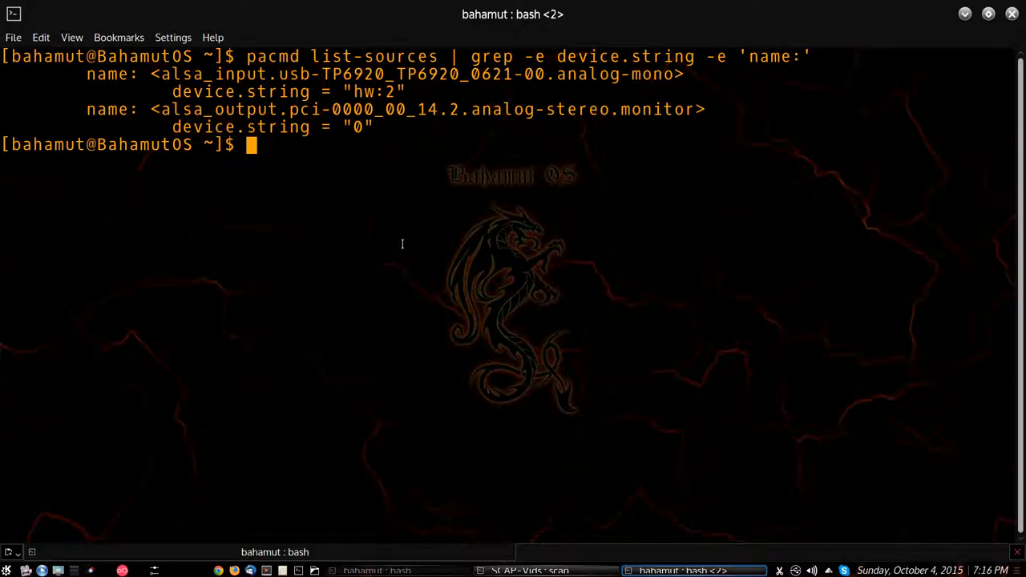
{"action": "mouse_move", "coordinate": [328, 446]}
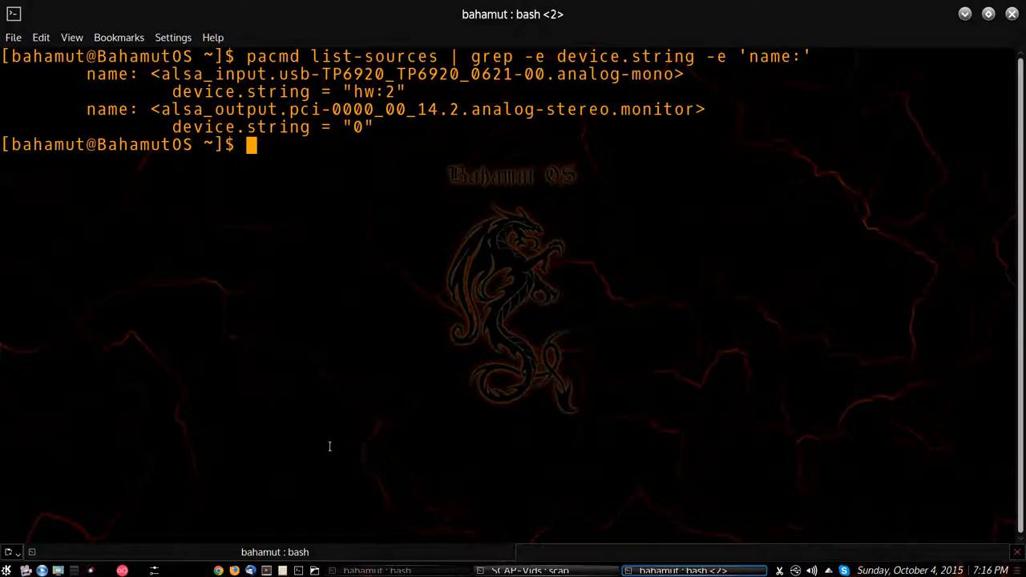
{"action": "mouse_move", "coordinate": [271, 354]}
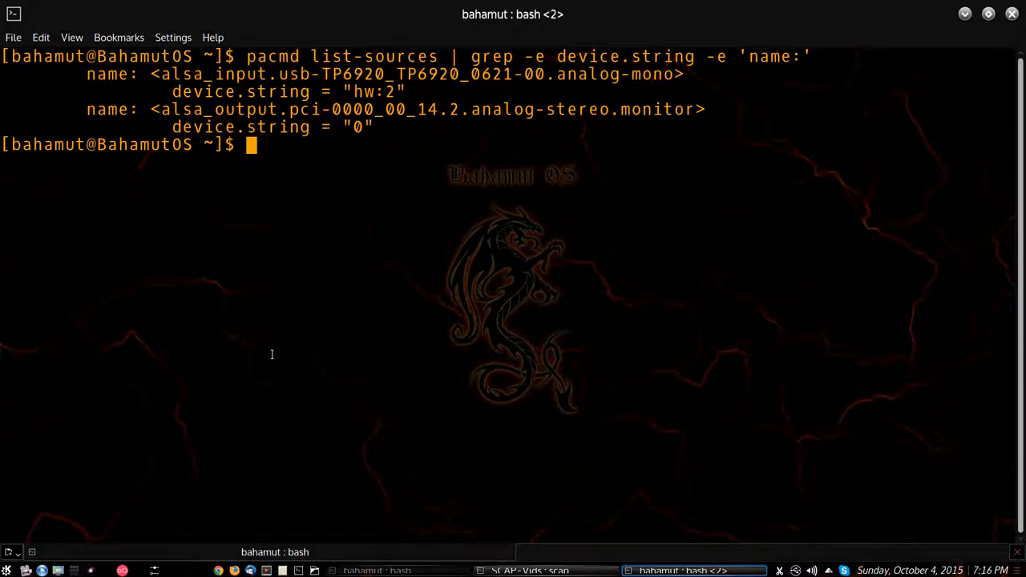
{"action": "mouse_move", "coordinate": [271, 353]}
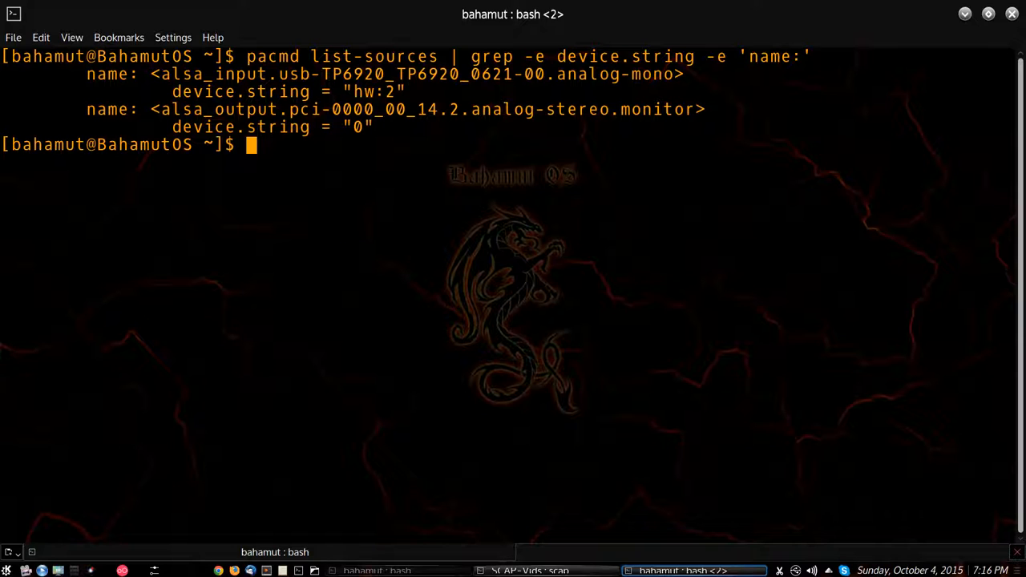
- Launch 'sudo gedit /etc/pulse/default.pa' and select the USB microphone's source name for copying
{"action": "type", "text": "sudo gedit /etc/pulse/default.pa"}
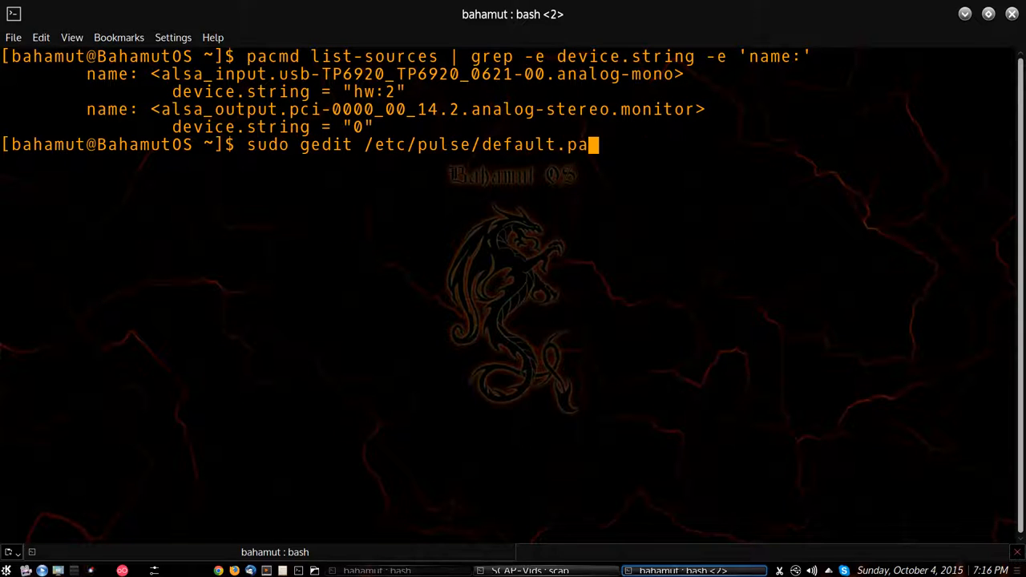
{"action": "mouse_move", "coordinate": [281, 298]}
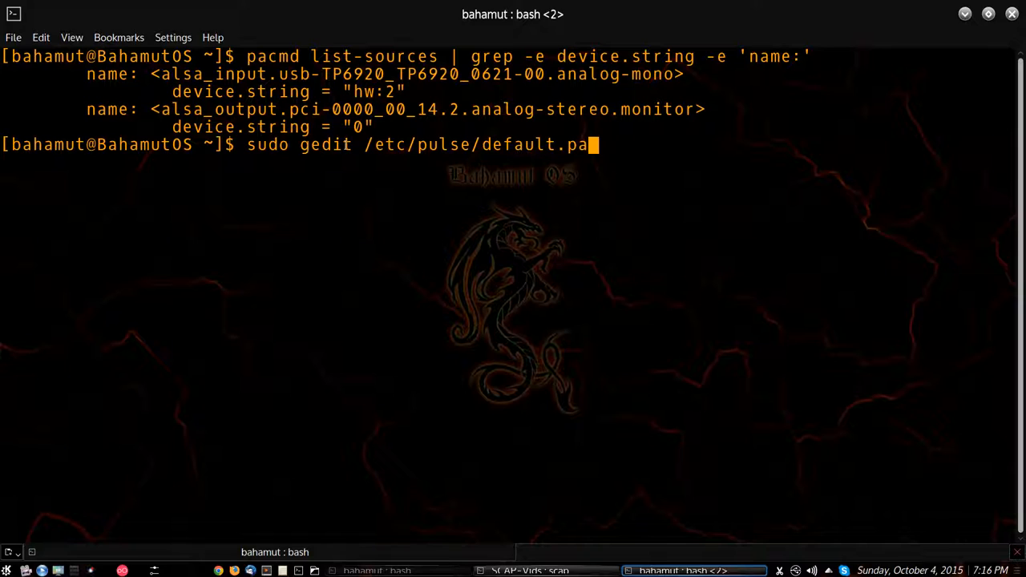
{"action": "mouse_move", "coordinate": [298, 230]}
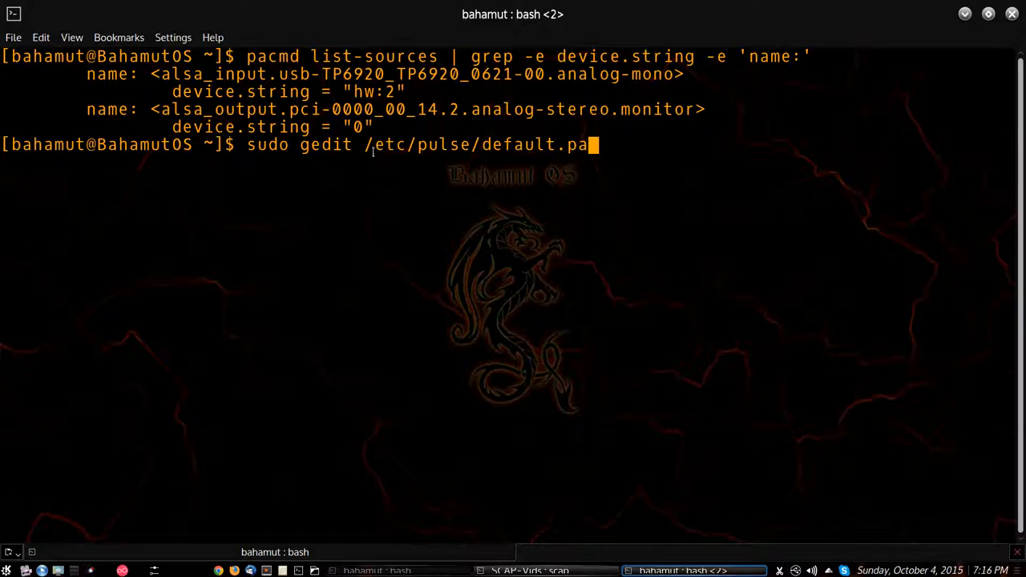
{"action": "mouse_move", "coordinate": [540, 155]}
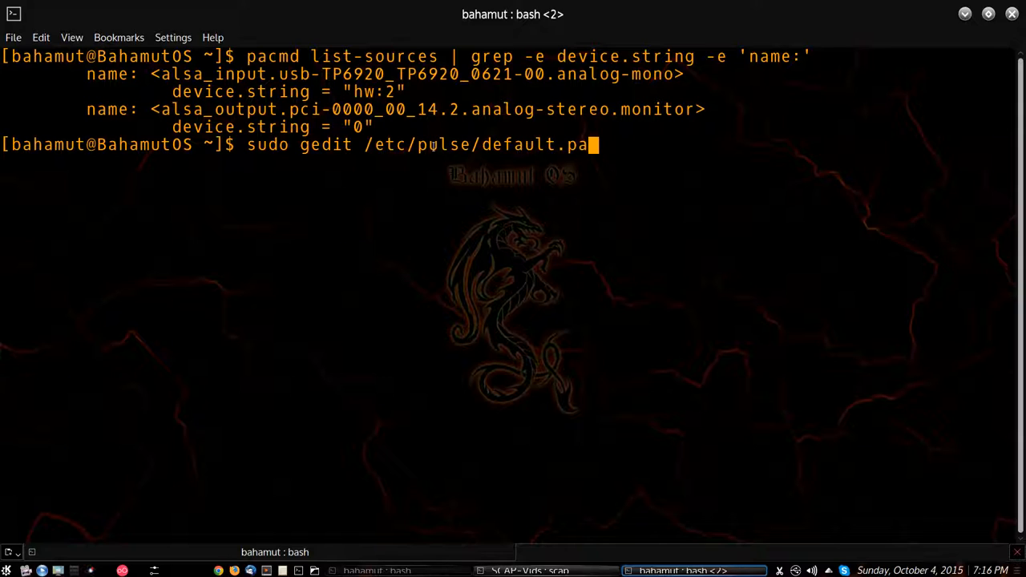
{"action": "mouse_move", "coordinate": [160, 76]}
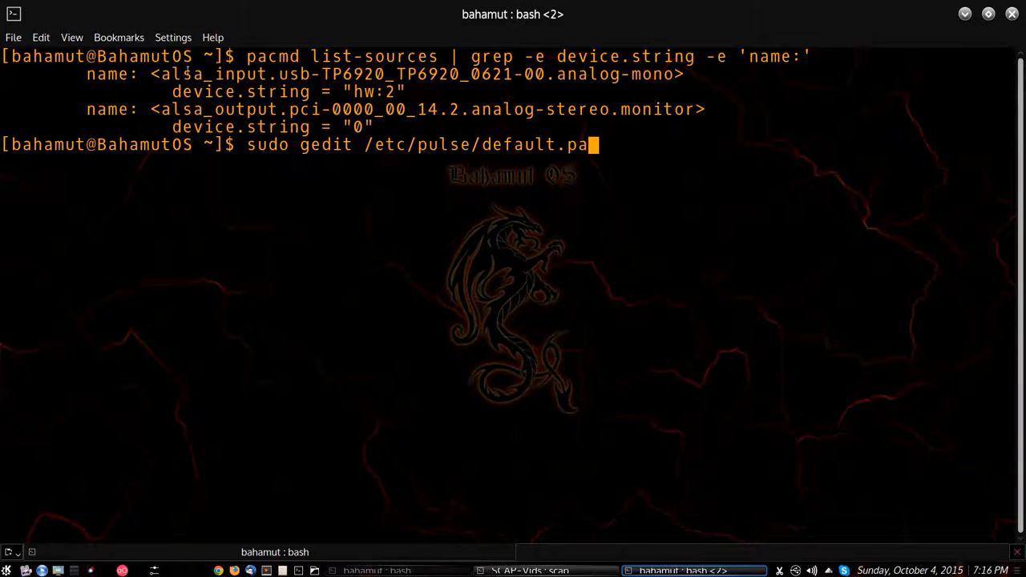
{"action": "double_click", "coordinate": [182, 74]}
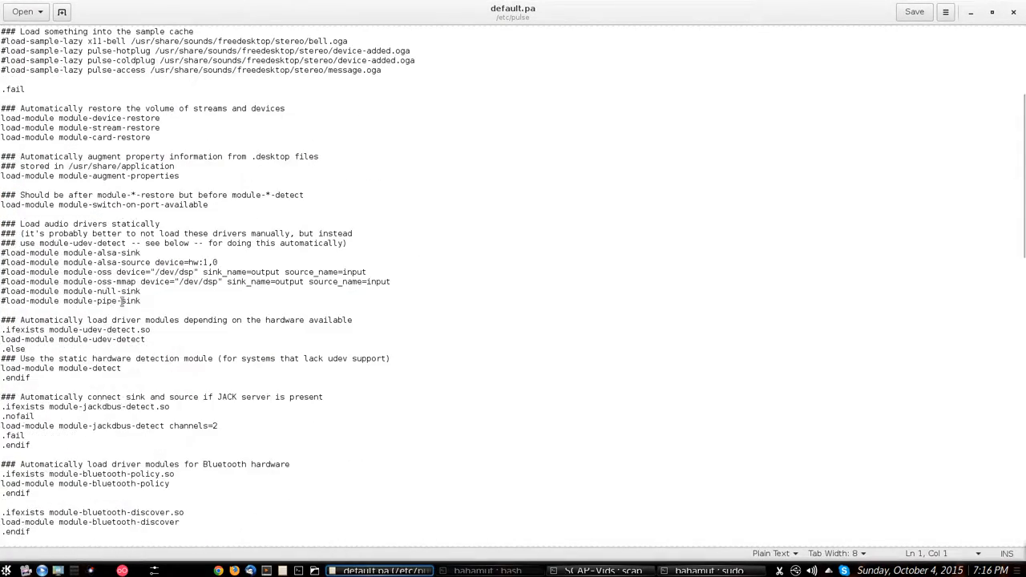
- Add a set-default-source alsa_input.usb-TP6920 line under a BahamutOS comment at the file's end
{"action": "scroll", "scroll_direction": "down", "scroll_amount": 3}
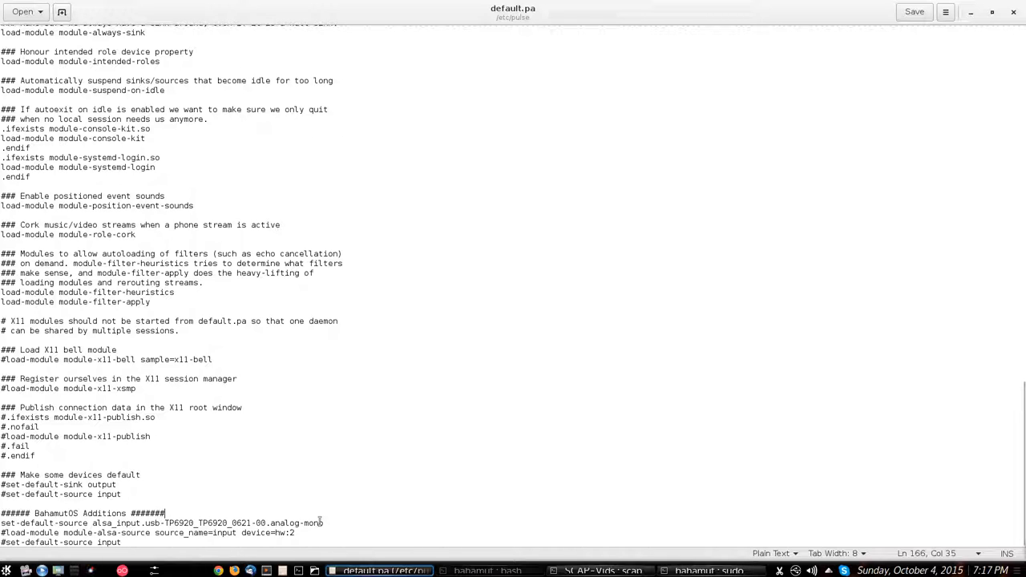
{"action": "mouse_move", "coordinate": [481, 428]}
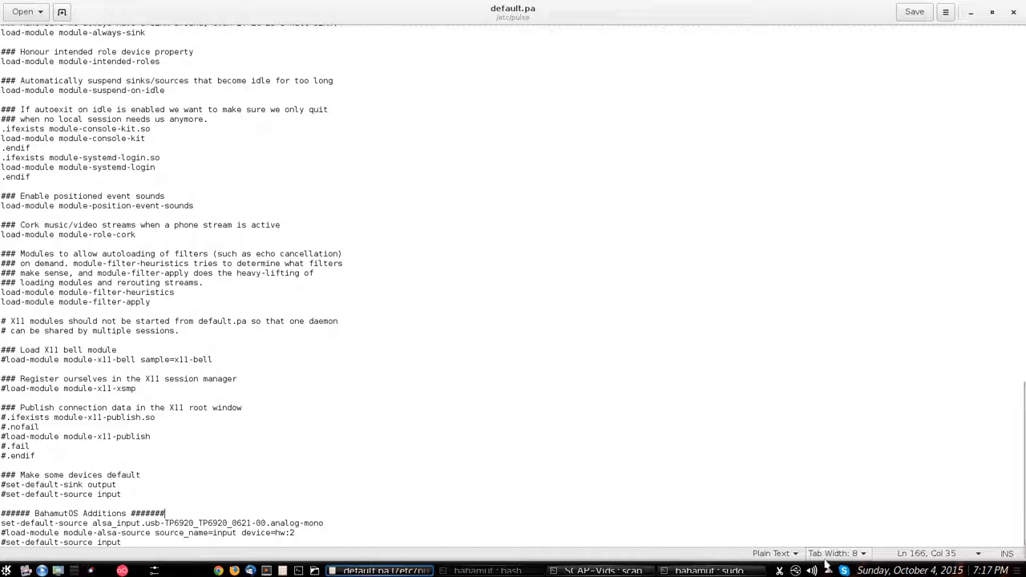
{"action": "mouse_move", "coordinate": [708, 569]}
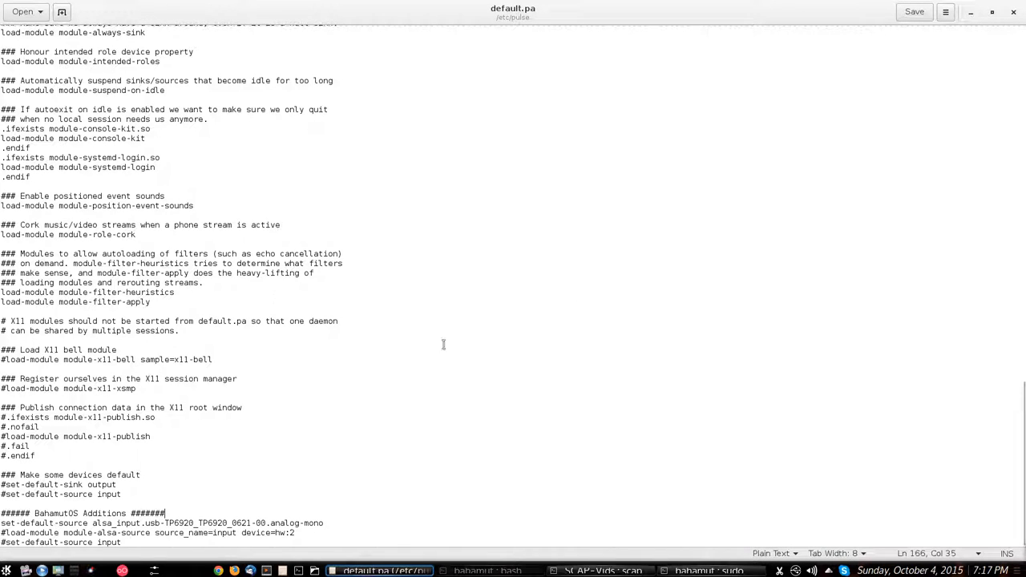
{"action": "mouse_move", "coordinate": [691, 493]}
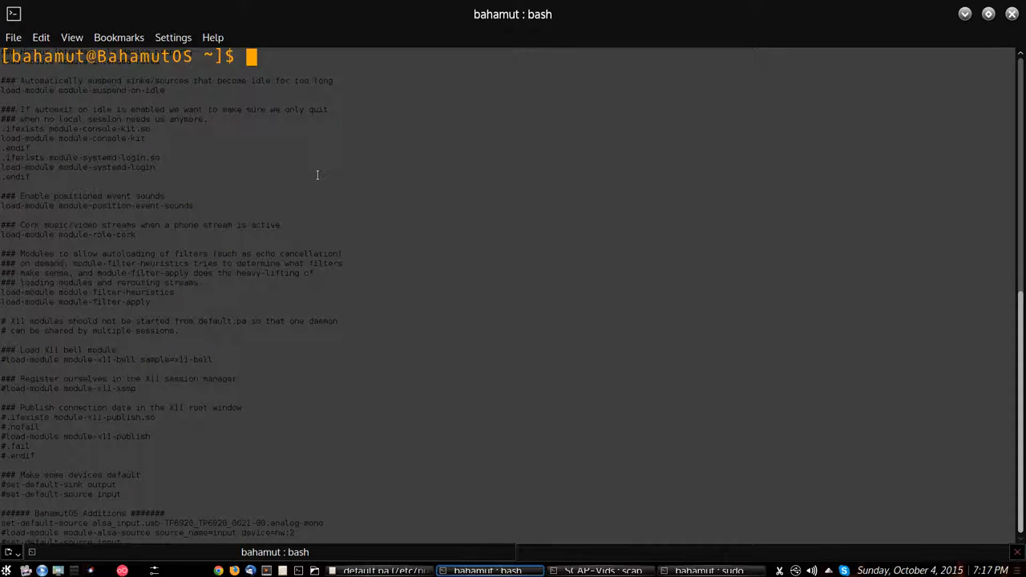
- Retype the mistyped command correctly as pavucontrol and run it
{"action": "type", "text": "pa"}
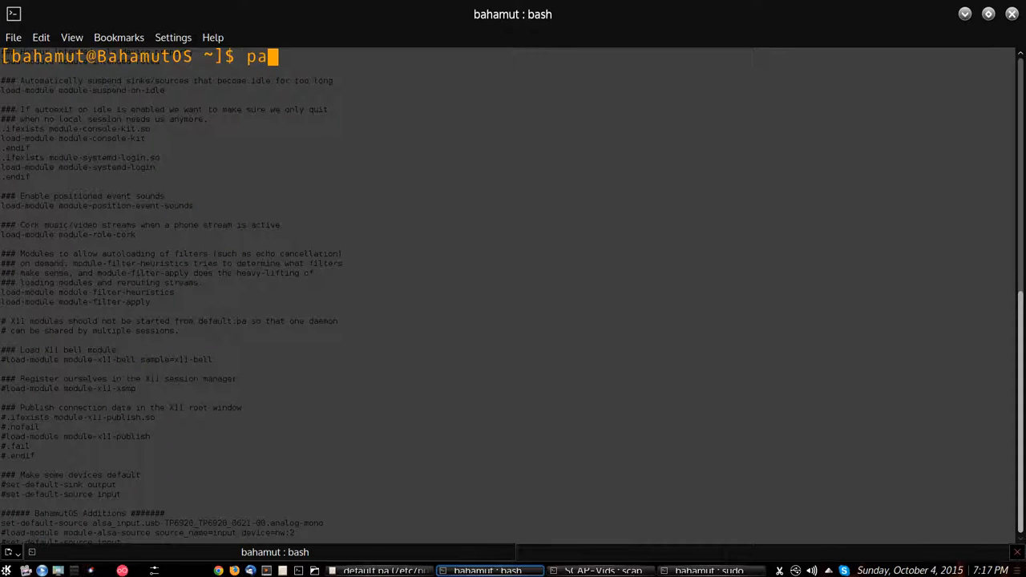
{"action": "type", "text": "u"}
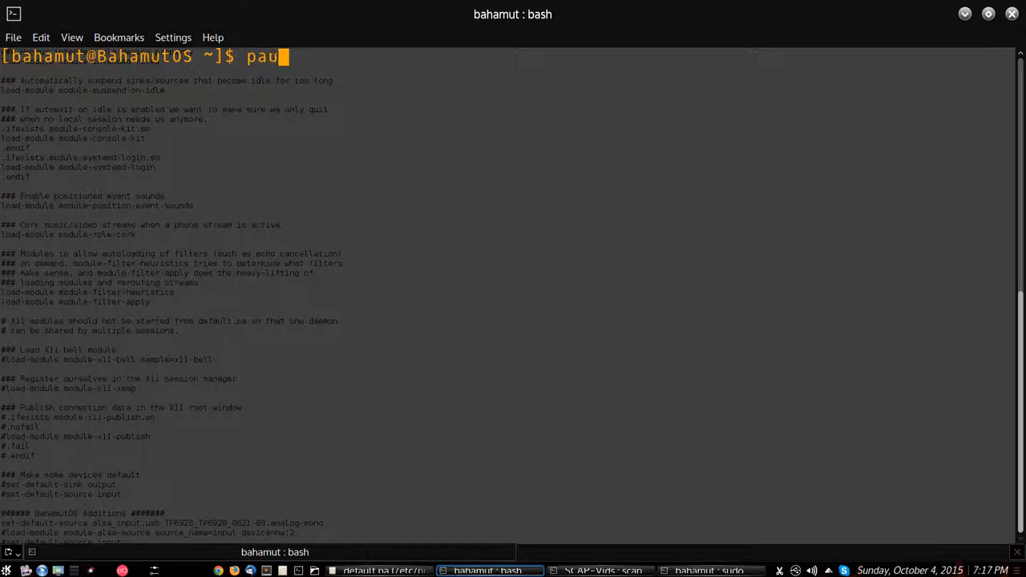
{"action": "type", "text": "vcontrol"}
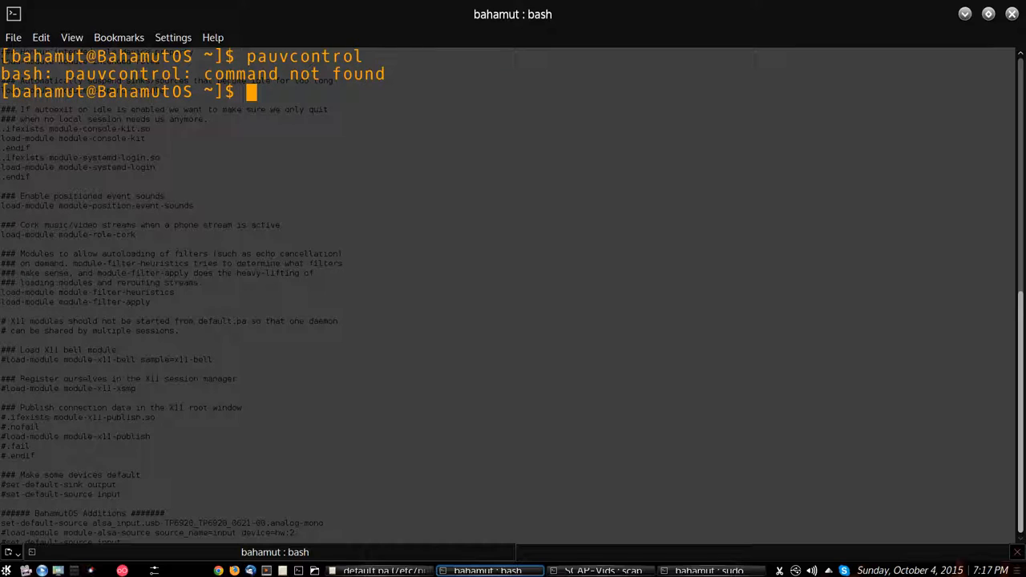
{"action": "type", "text": "pa"}
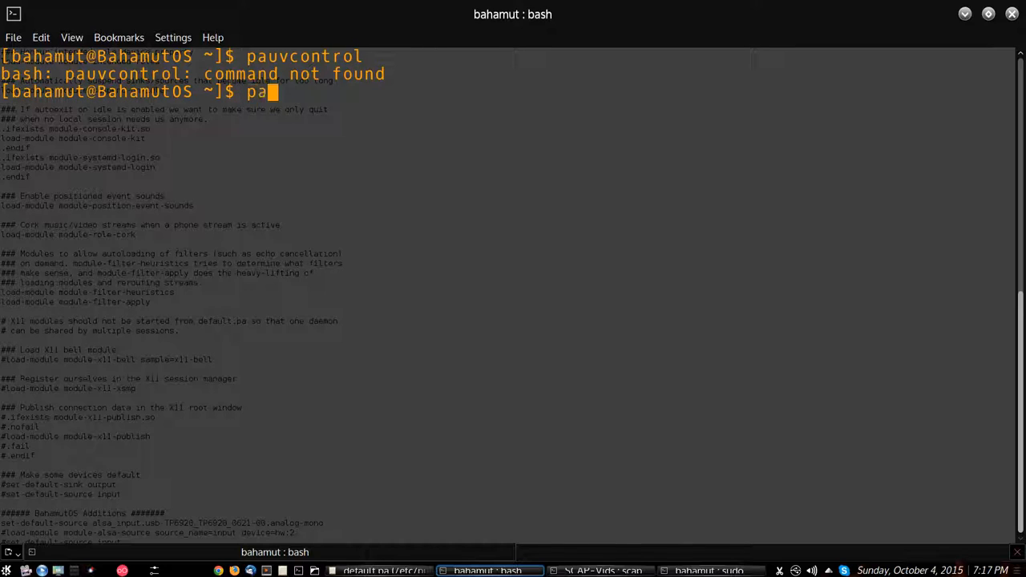
{"action": "type", "text": "vu"}
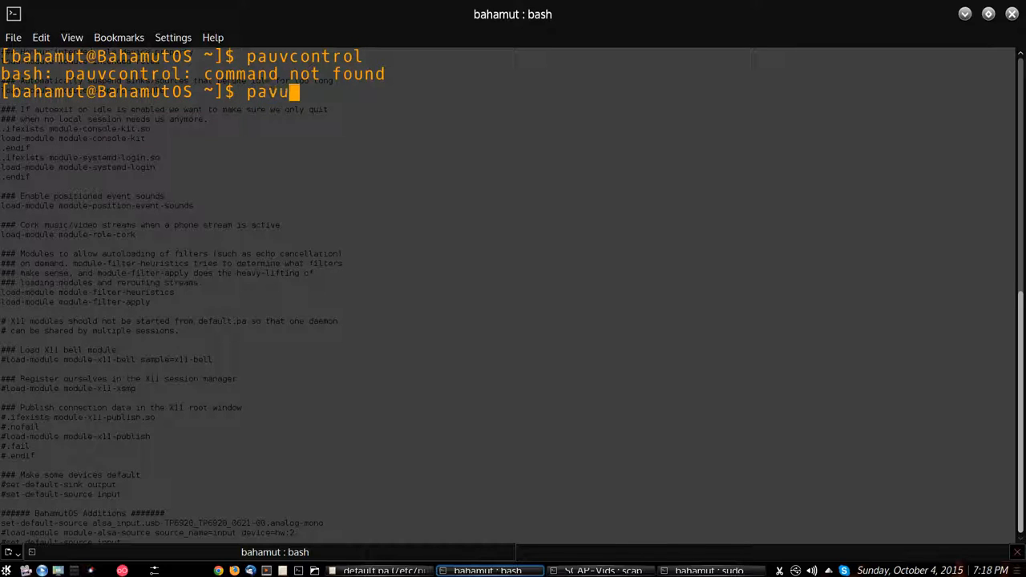
{"action": "key", "text": "Return"}
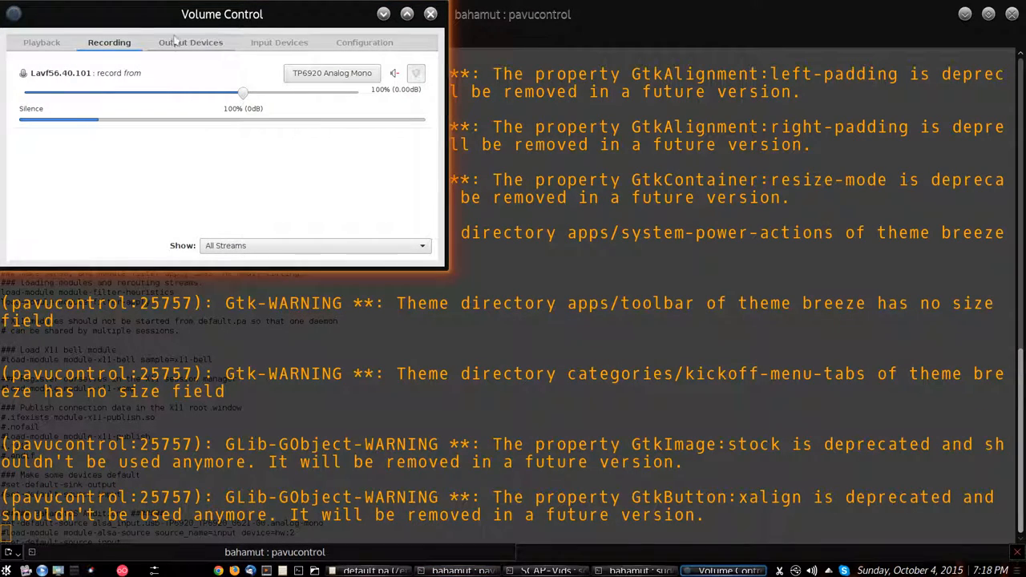
- Centre the Volume Control window, check TP6920 Analog Mono under Input Devices, then close it
{"action": "left_click_drag", "start_coordinate": [221, 14], "coordinate": [392, 139]}
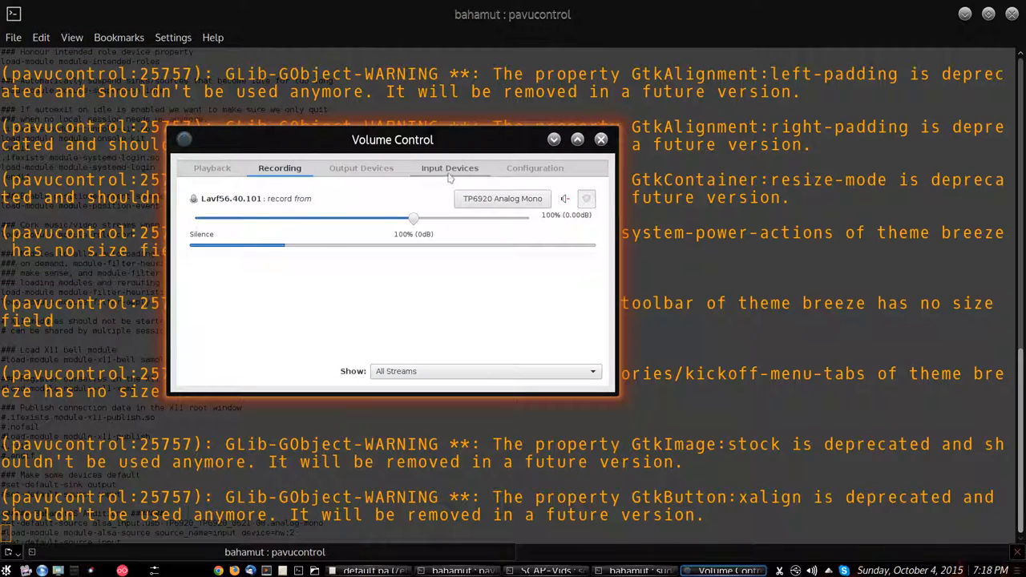
{"action": "left_click", "coordinate": [450, 168]}
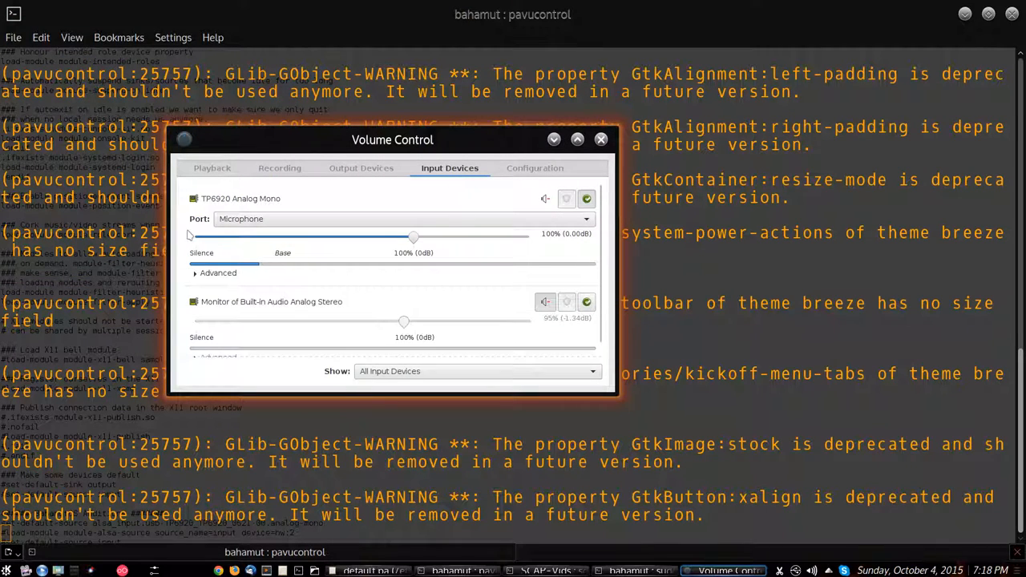
{"action": "scroll", "scroll_direction": "down", "scroll_amount": 3}
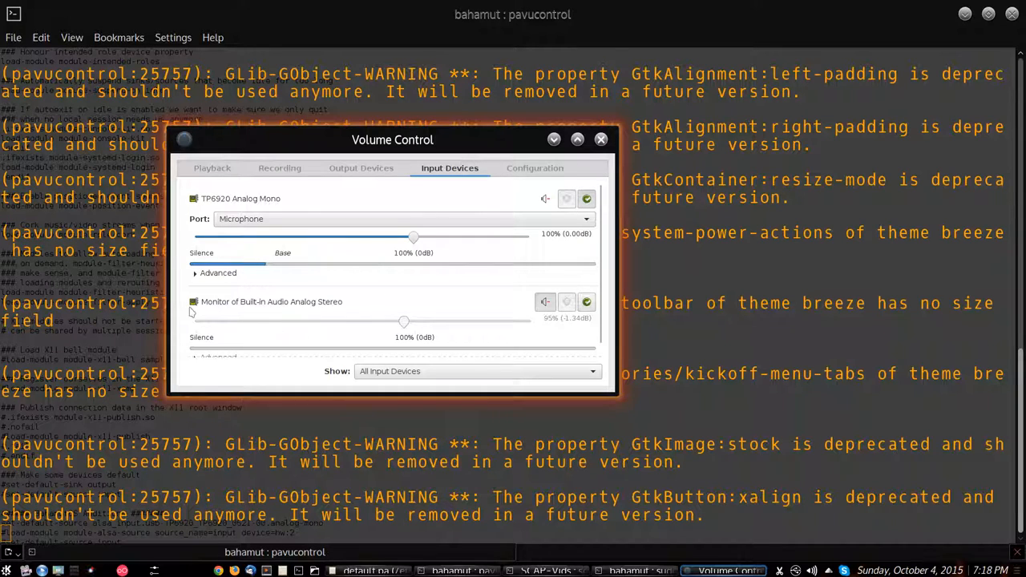
{"action": "mouse_move", "coordinate": [405, 300]}
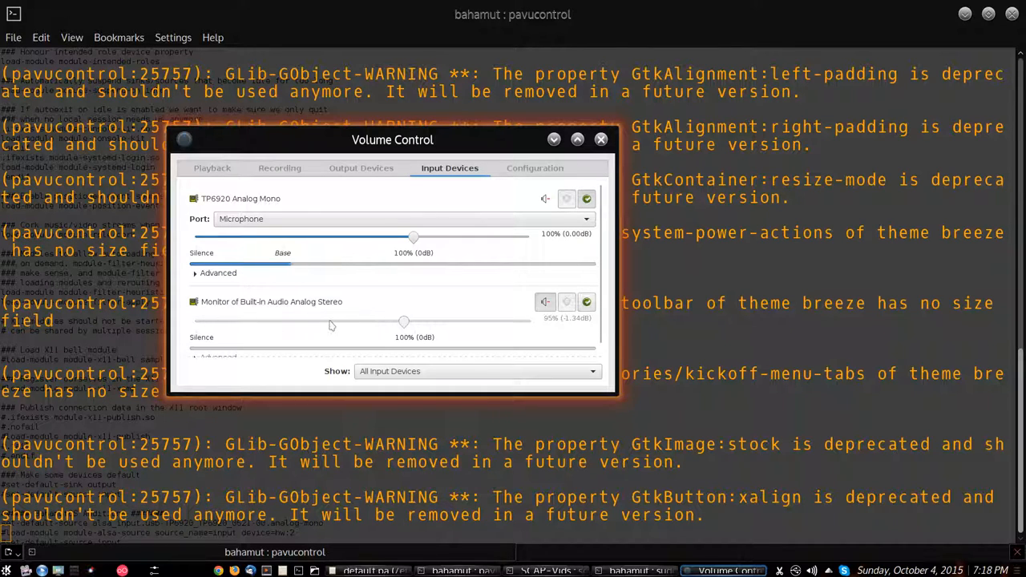
{"action": "mouse_move", "coordinate": [313, 335]}
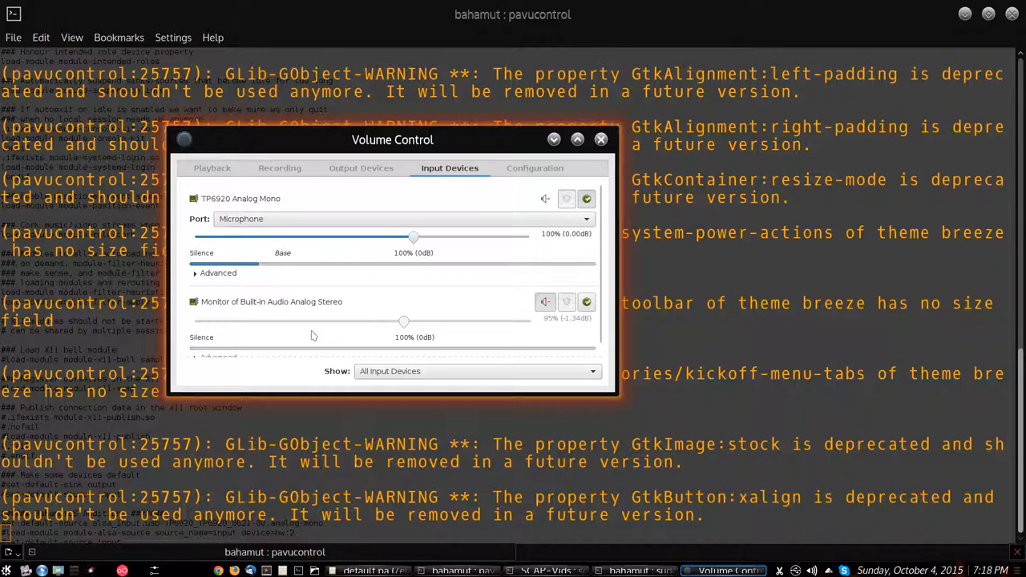
{"action": "mouse_move", "coordinate": [311, 317]}
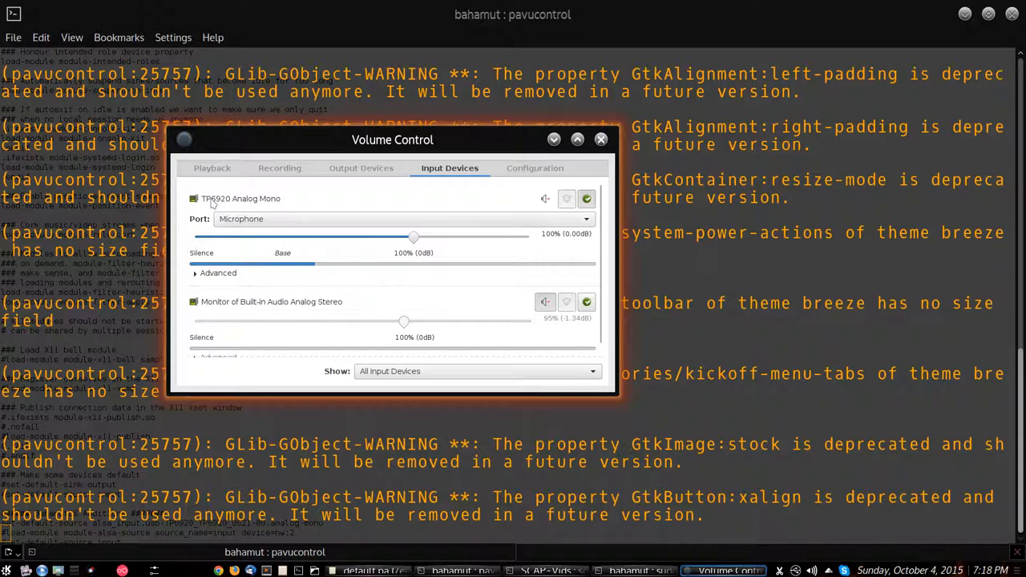
{"action": "mouse_move", "coordinate": [350, 247]}
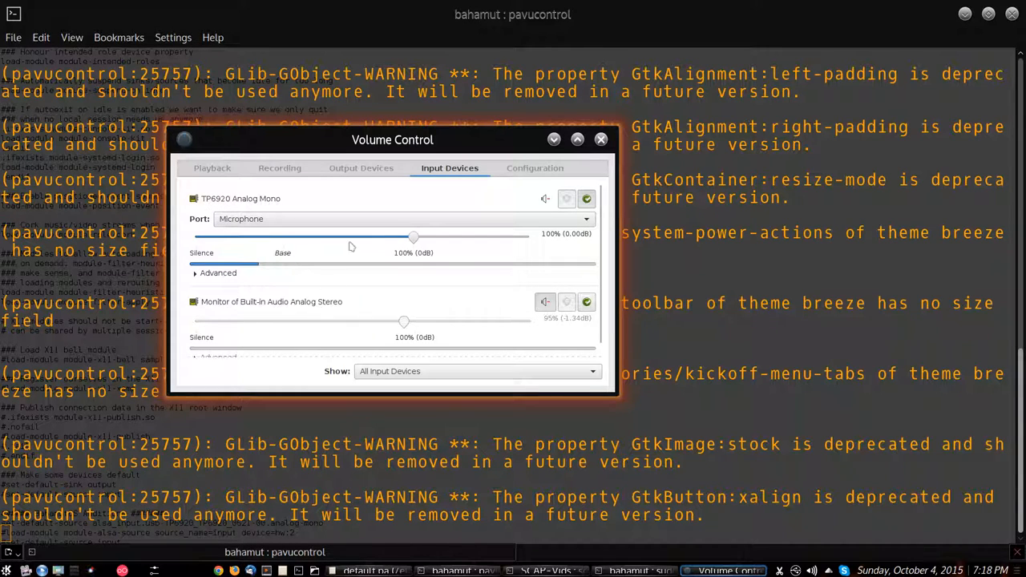
{"action": "mouse_move", "coordinate": [492, 329]}
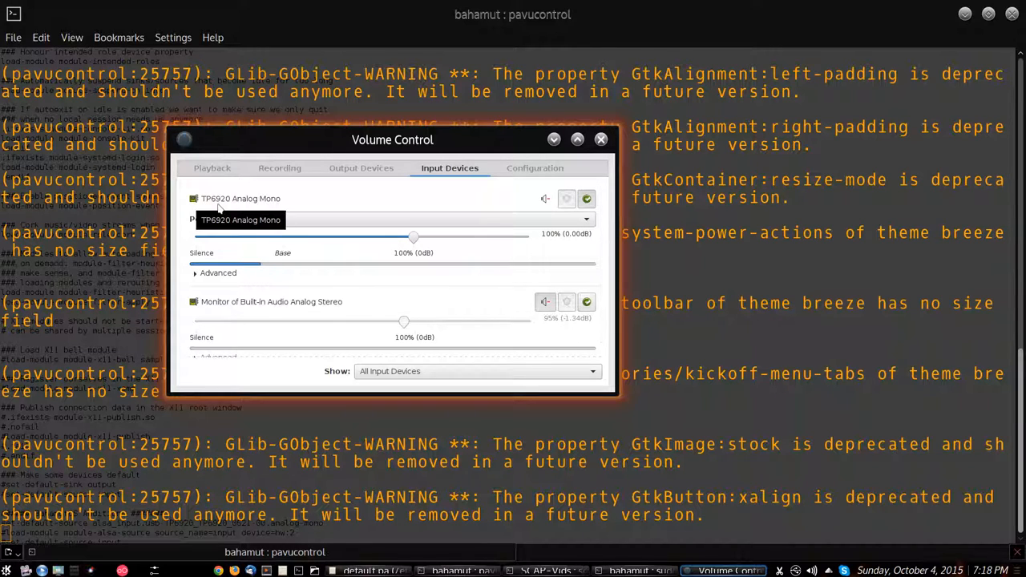
{"action": "left_click", "coordinate": [241, 220]}
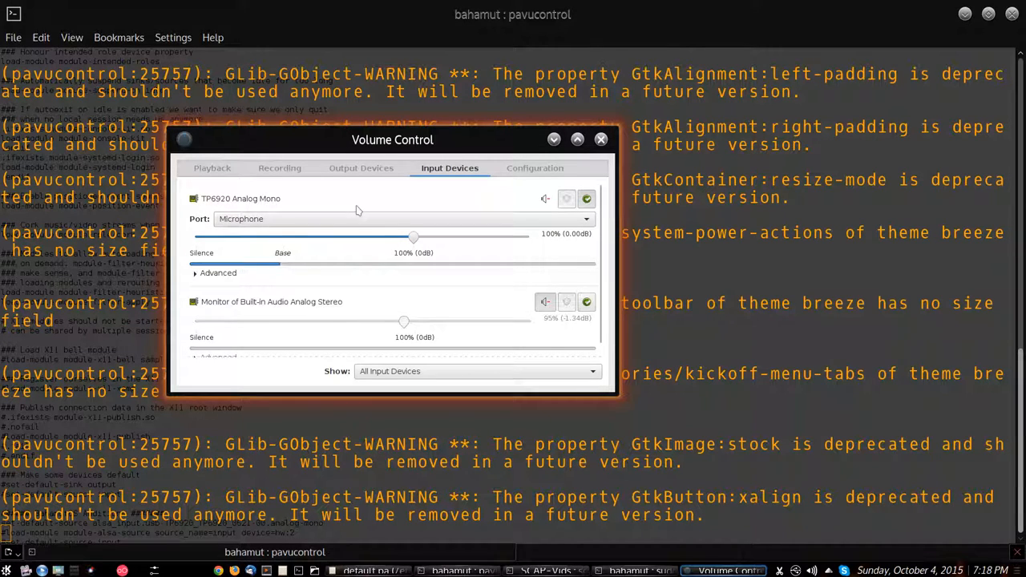
{"action": "mouse_move", "coordinate": [414, 193]}
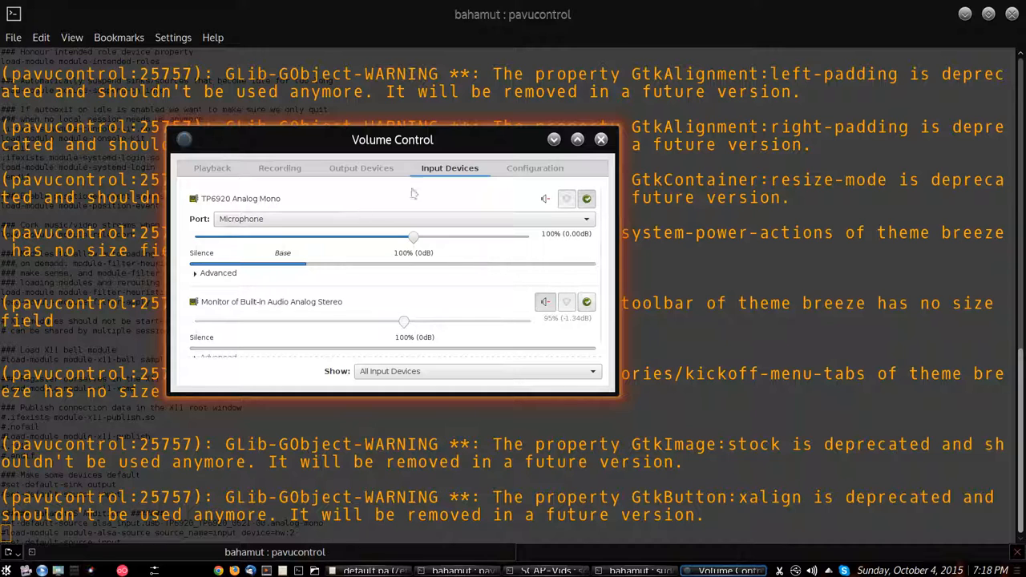
{"action": "mouse_move", "coordinate": [582, 138]}
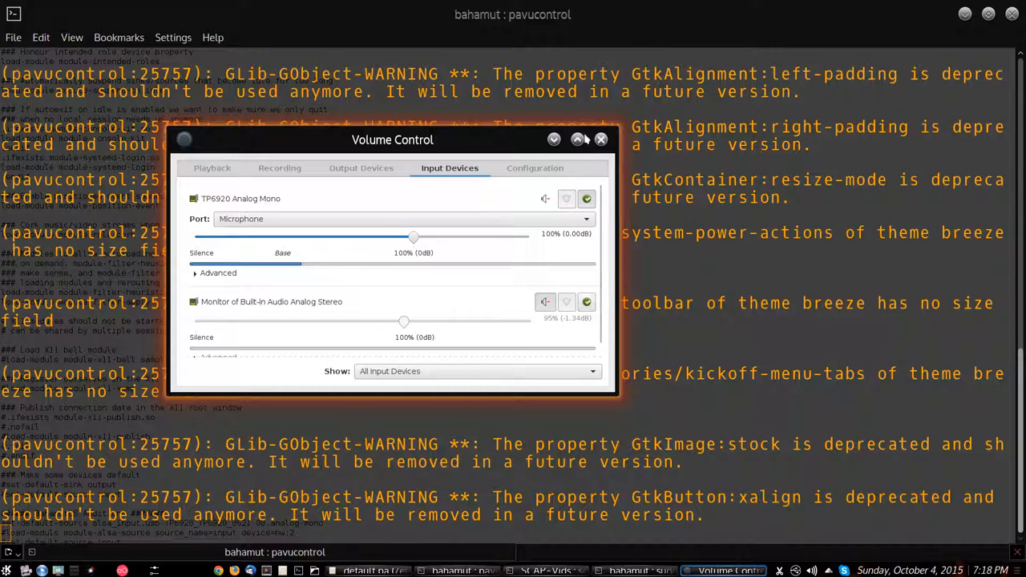
{"action": "left_click", "coordinate": [600, 140]}
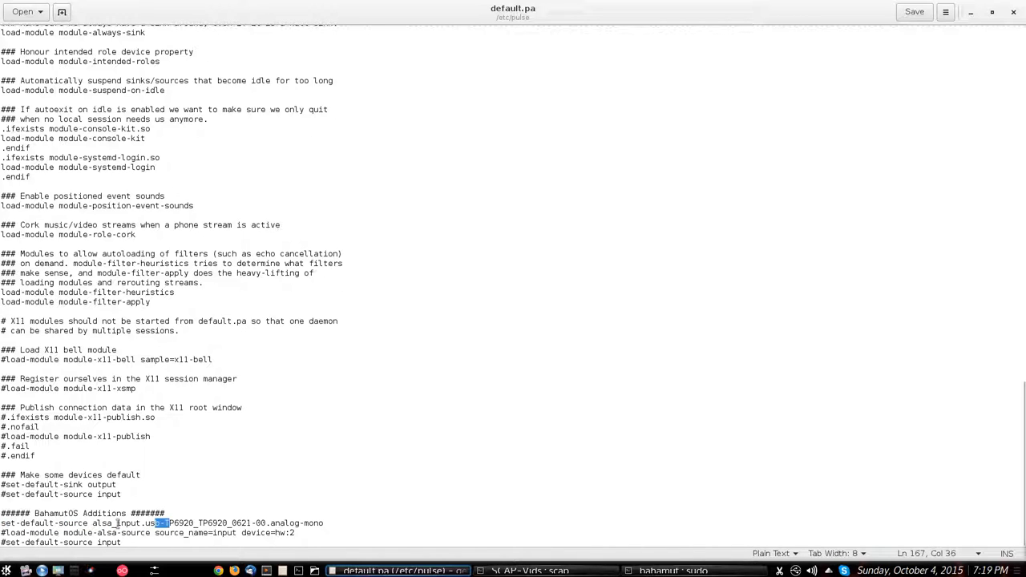
{"action": "left_click", "coordinate": [67, 523]}
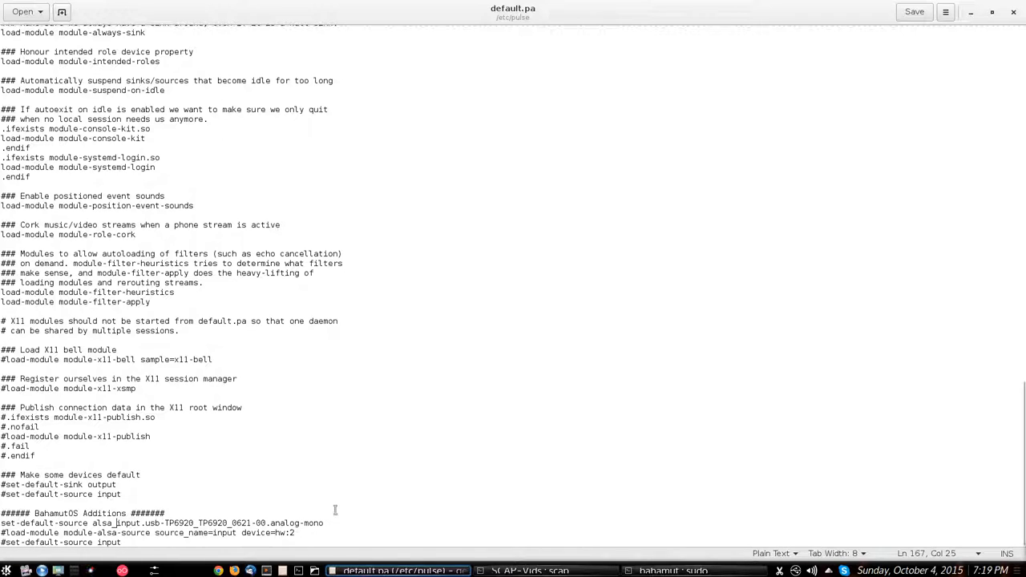
{"action": "mouse_move", "coordinate": [753, 163]}
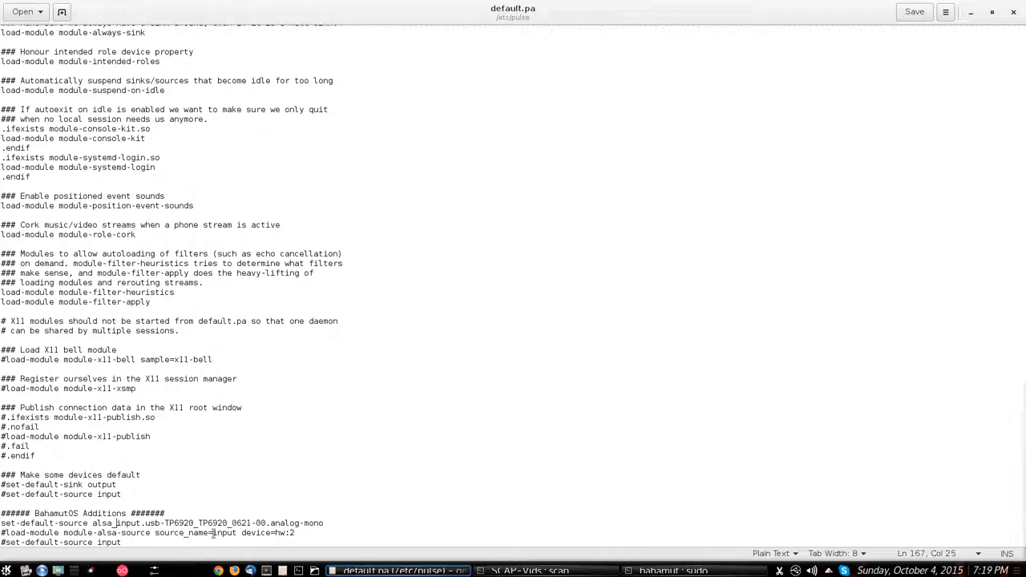
{"action": "mouse_move", "coordinate": [588, 365]}
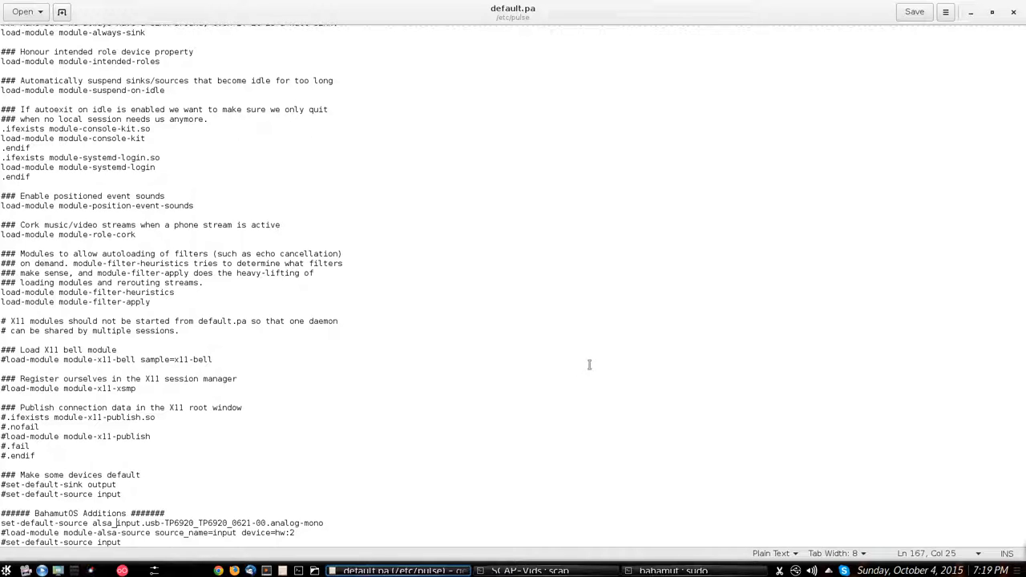
{"action": "mouse_move", "coordinate": [593, 326]}
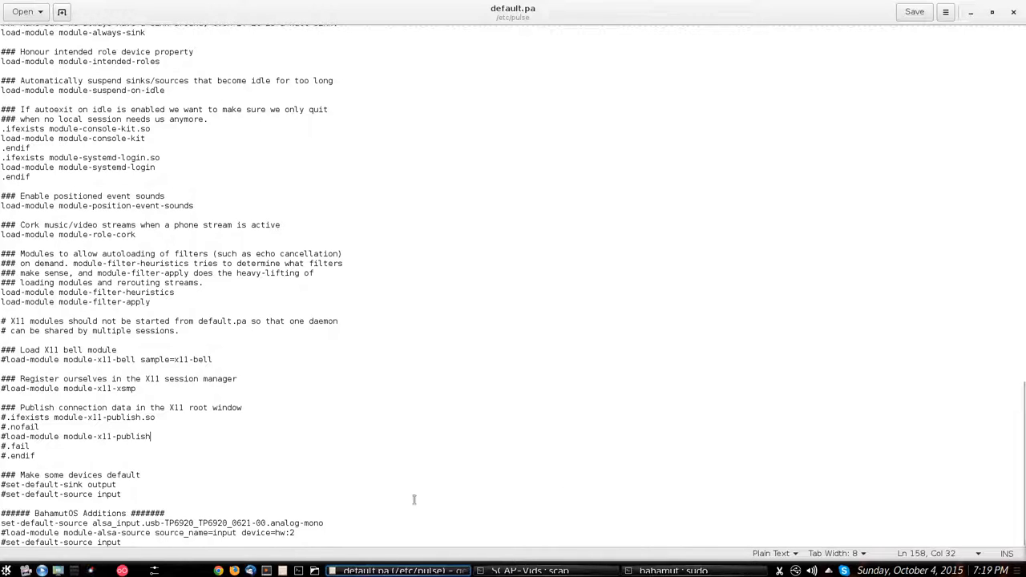
{"action": "mouse_move", "coordinate": [404, 524]}
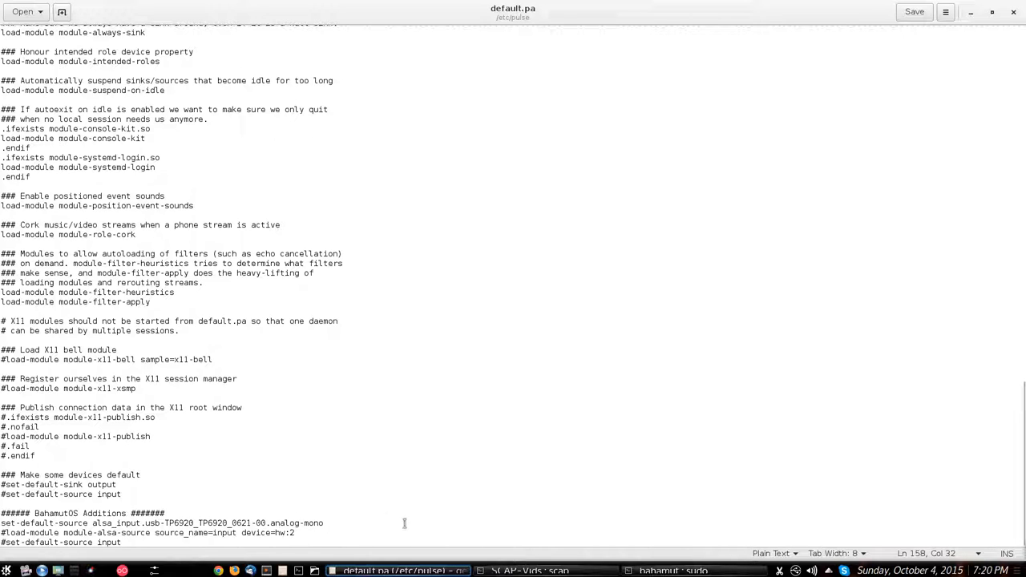
{"action": "left_click", "coordinate": [150, 436]}
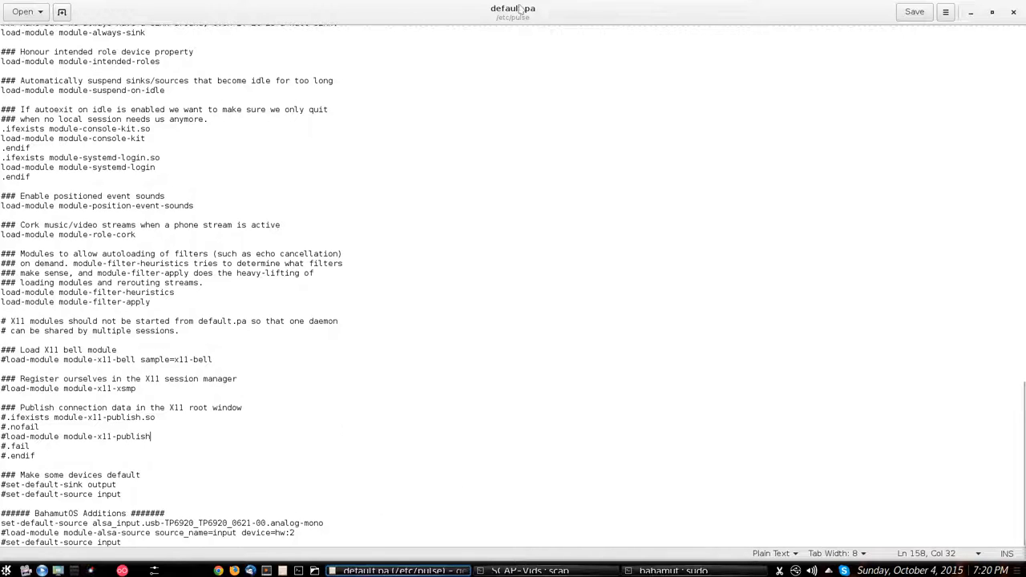
{"action": "mouse_move", "coordinate": [495, 281]}
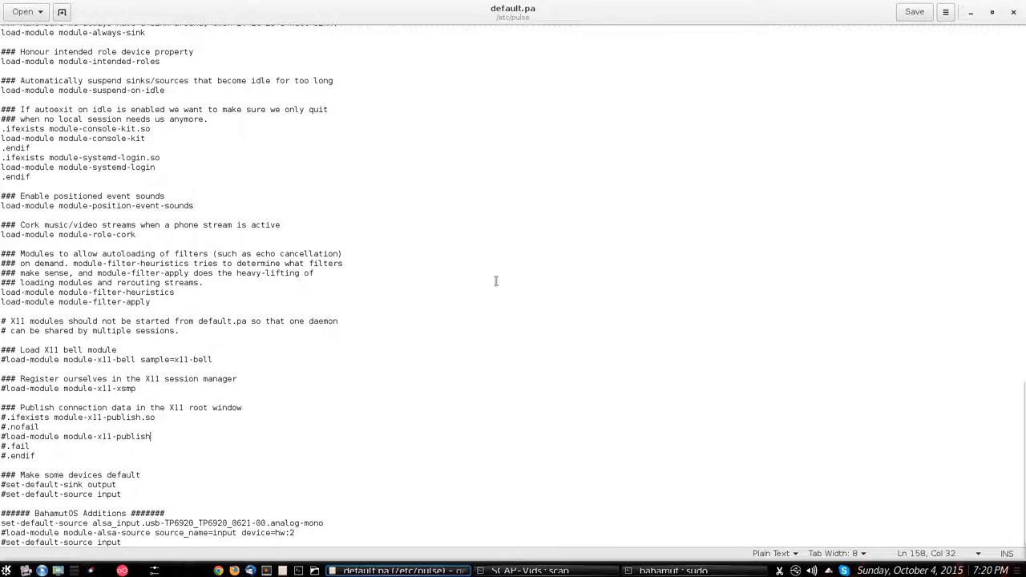
{"action": "mouse_move", "coordinate": [345, 455]}
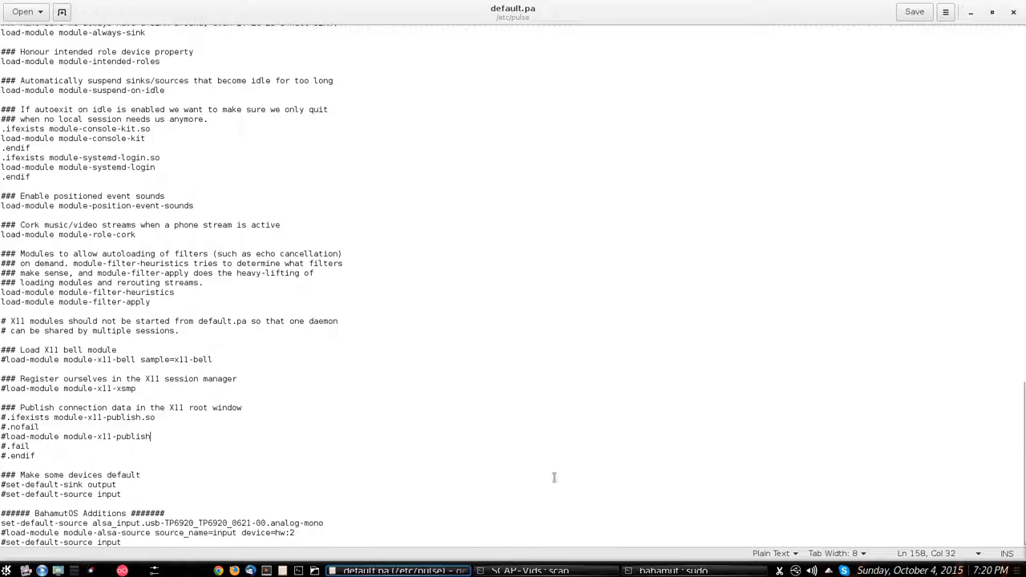
{"action": "mouse_move", "coordinate": [423, 468]}
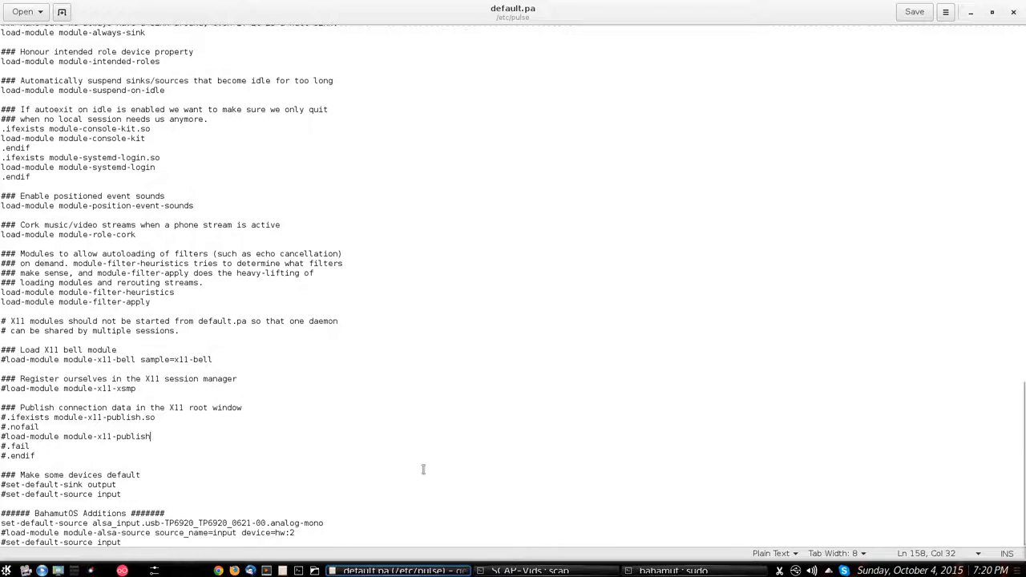
{"action": "mouse_move", "coordinate": [380, 449]}
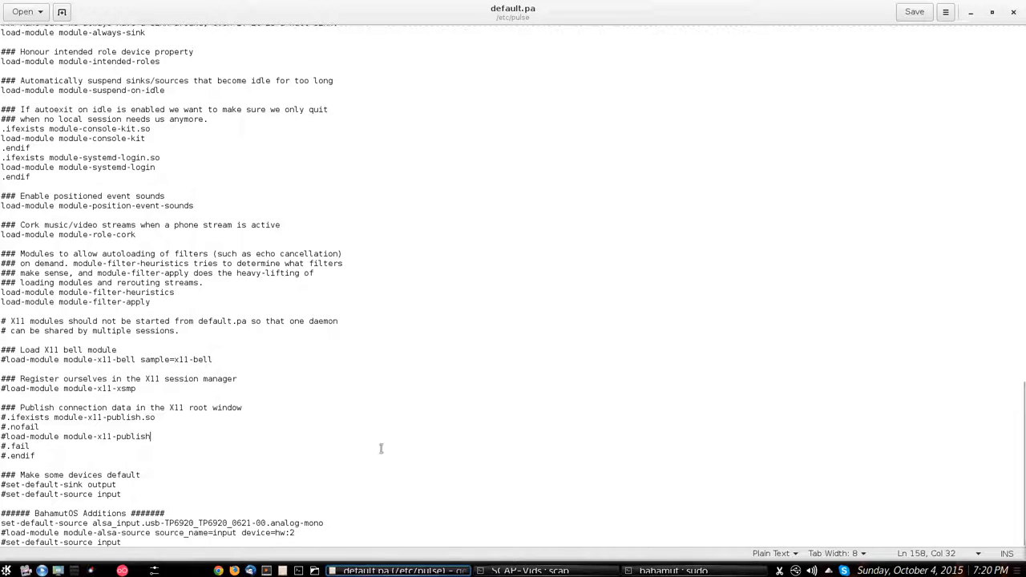
{"action": "mouse_move", "coordinate": [533, 364]}
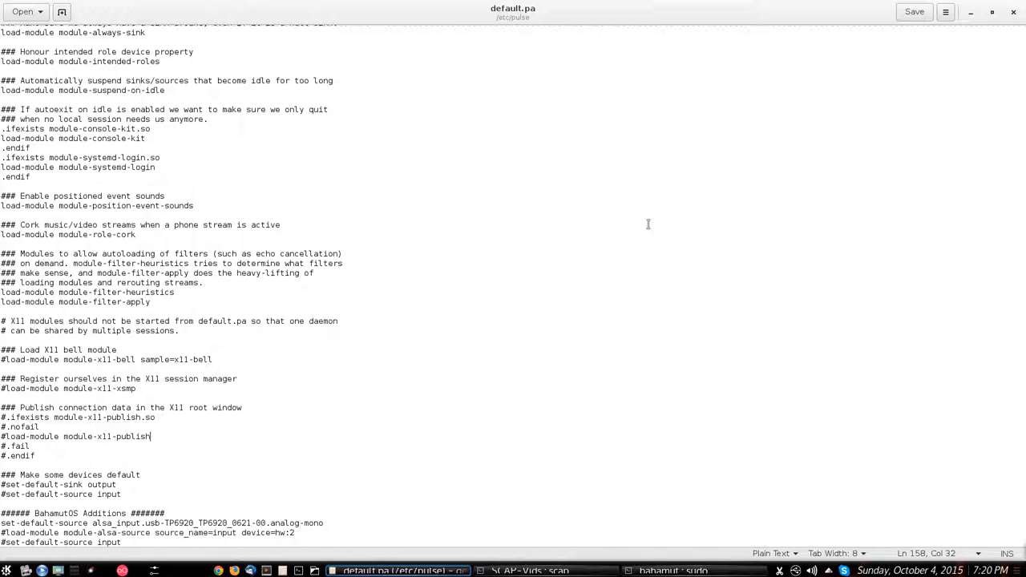
{"action": "mouse_move", "coordinate": [632, 249]}
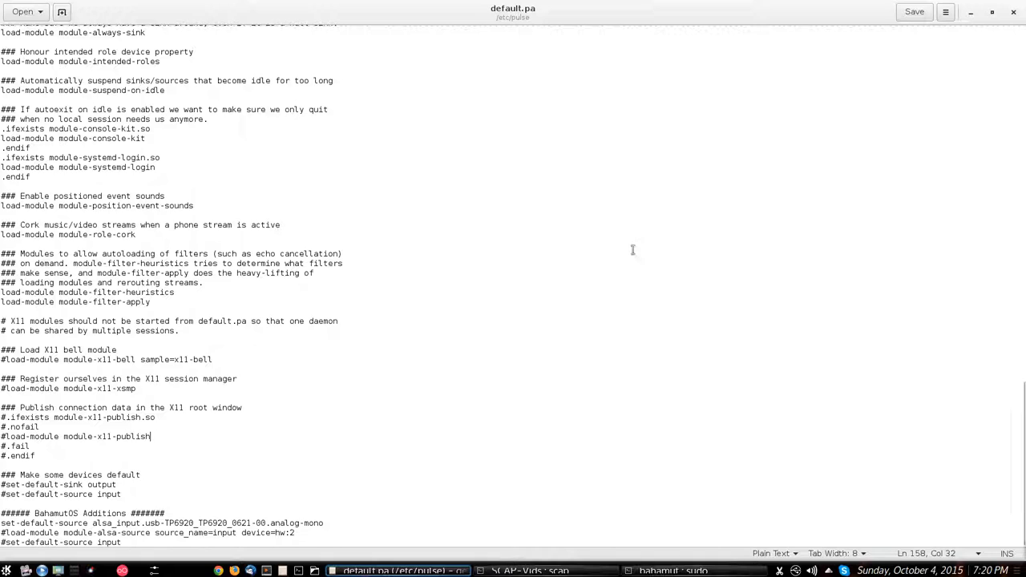
{"action": "mouse_move", "coordinate": [648, 373]}
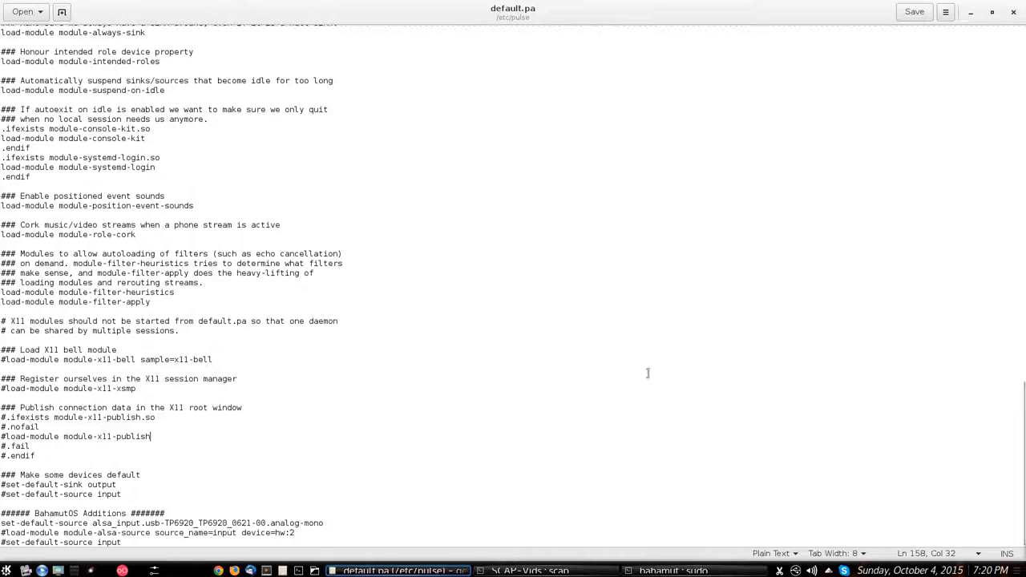
{"action": "mouse_move", "coordinate": [622, 365]}
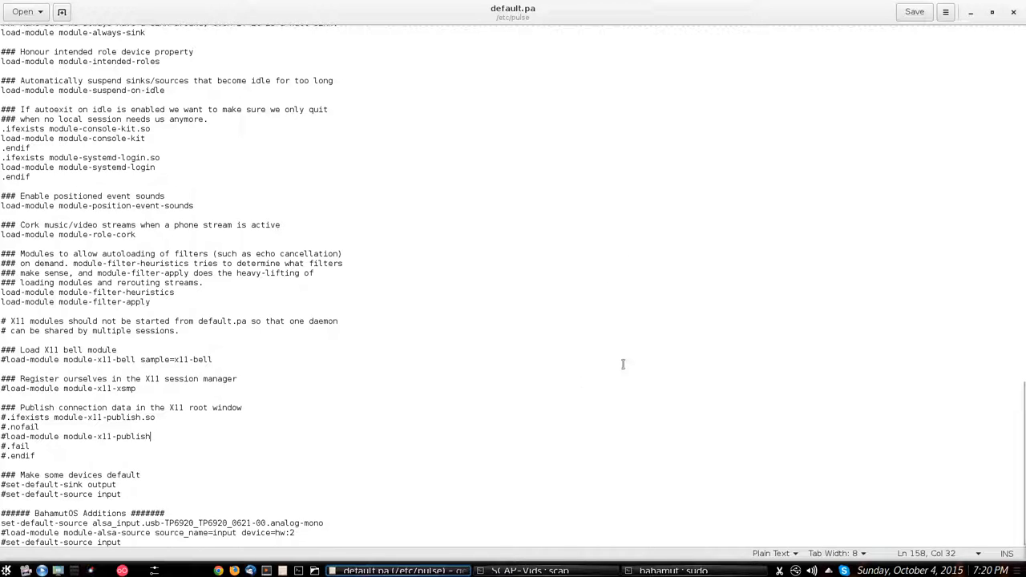
{"action": "mouse_move", "coordinate": [605, 372]}
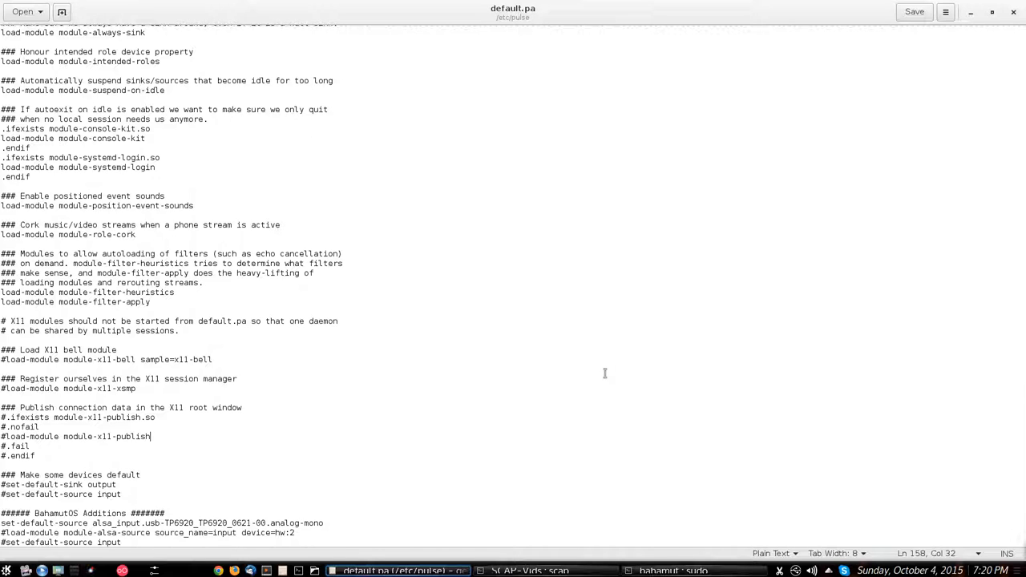
{"action": "mouse_move", "coordinate": [1008, 48]}
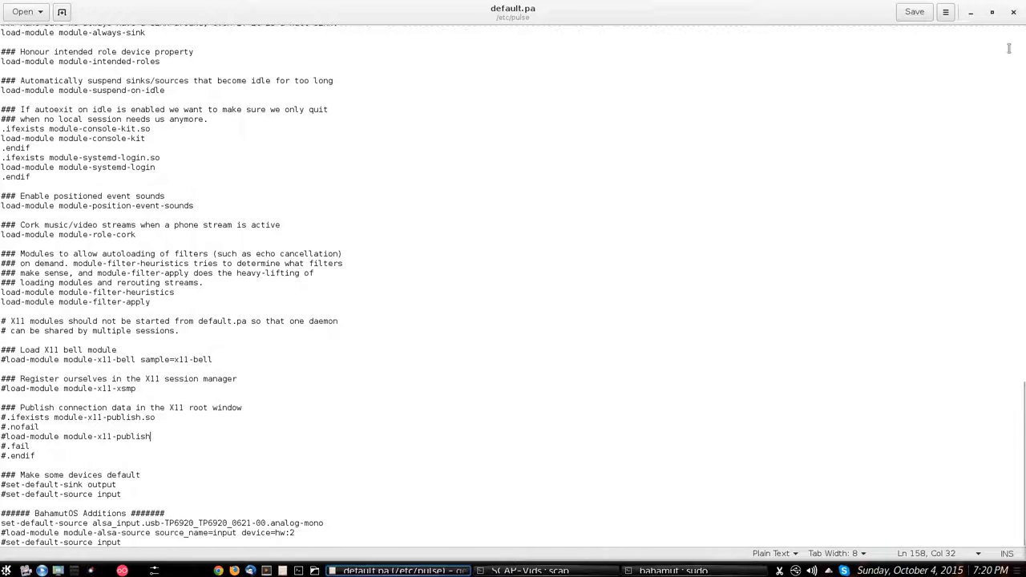